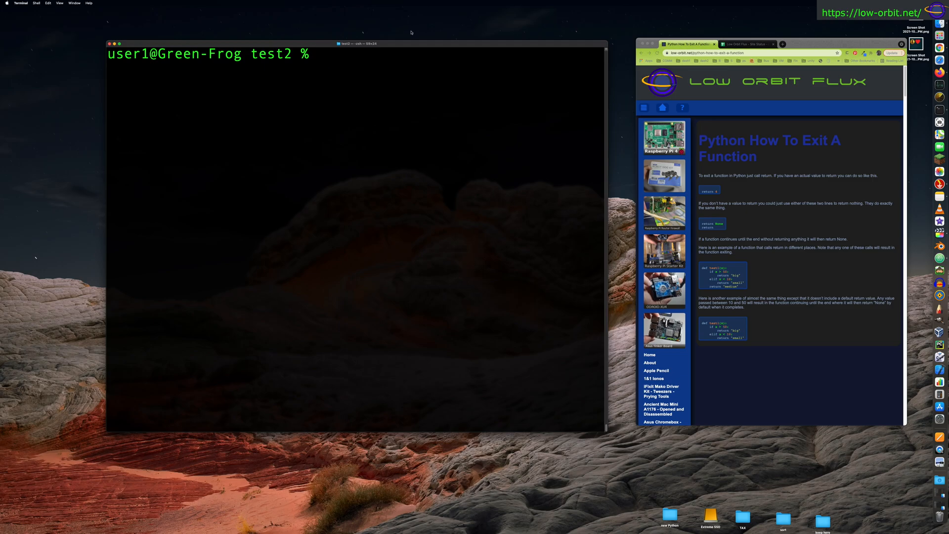
mouse_move(416, 44)
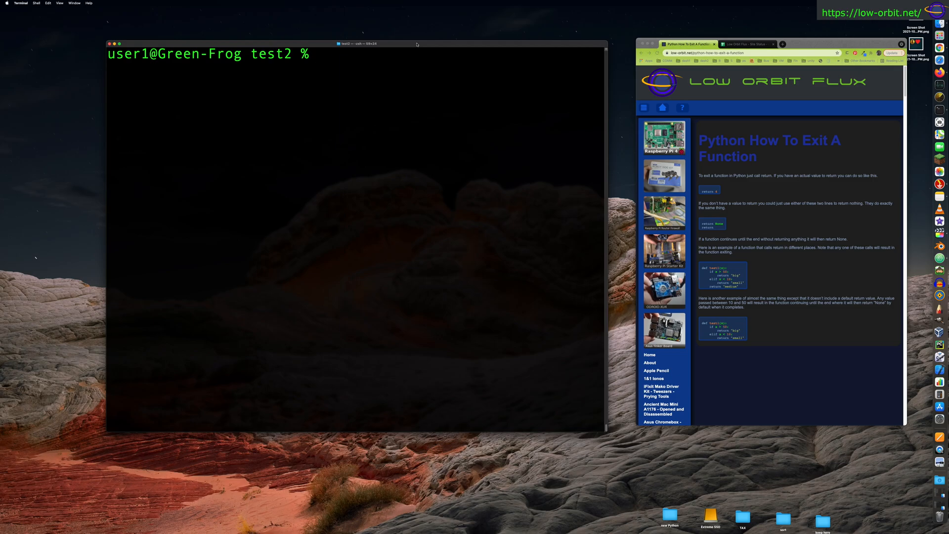
mouse_move(739, 205)
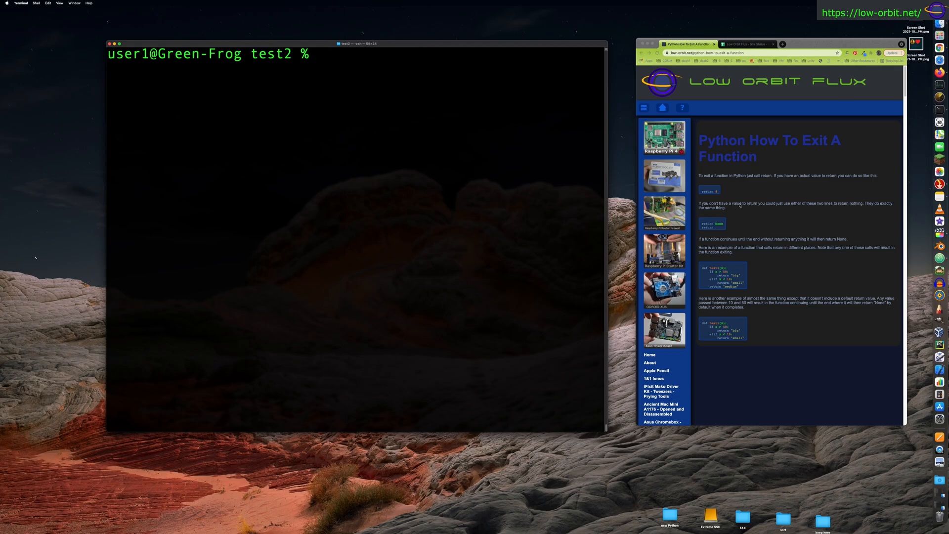
mouse_move(766, 196)
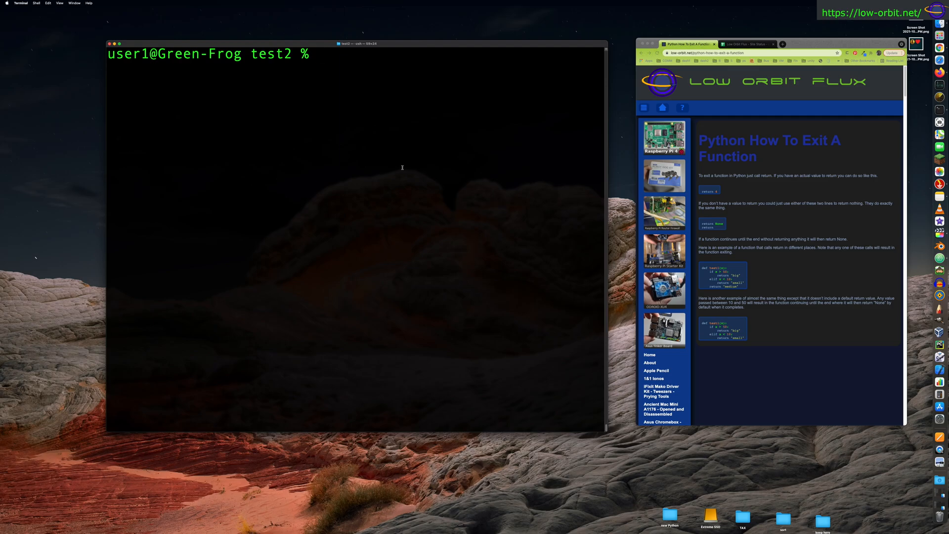
mouse_move(307, 131)
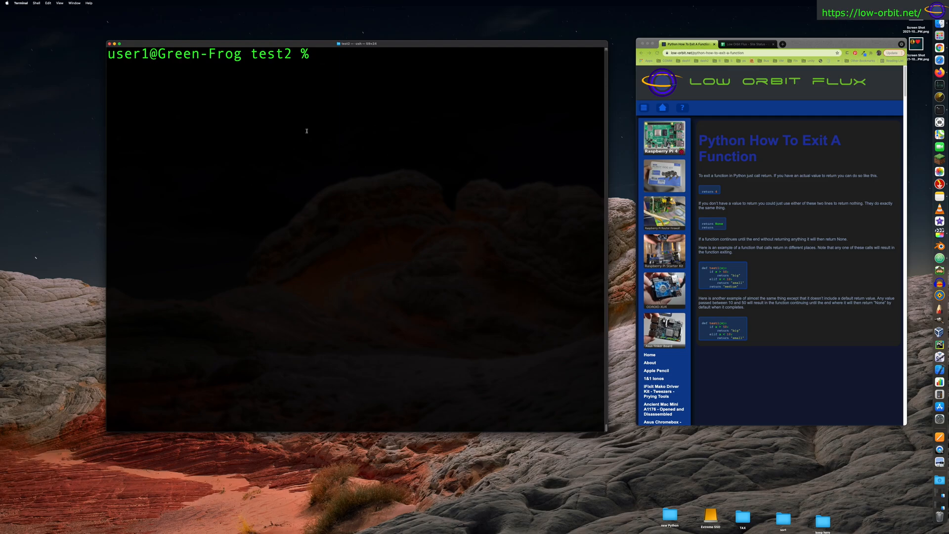
mouse_move(321, 138)
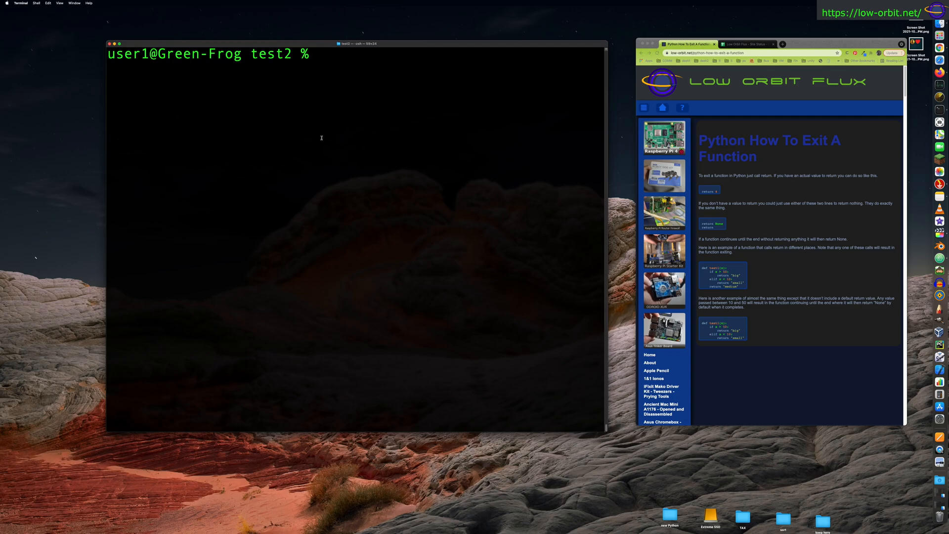
mouse_move(329, 135)
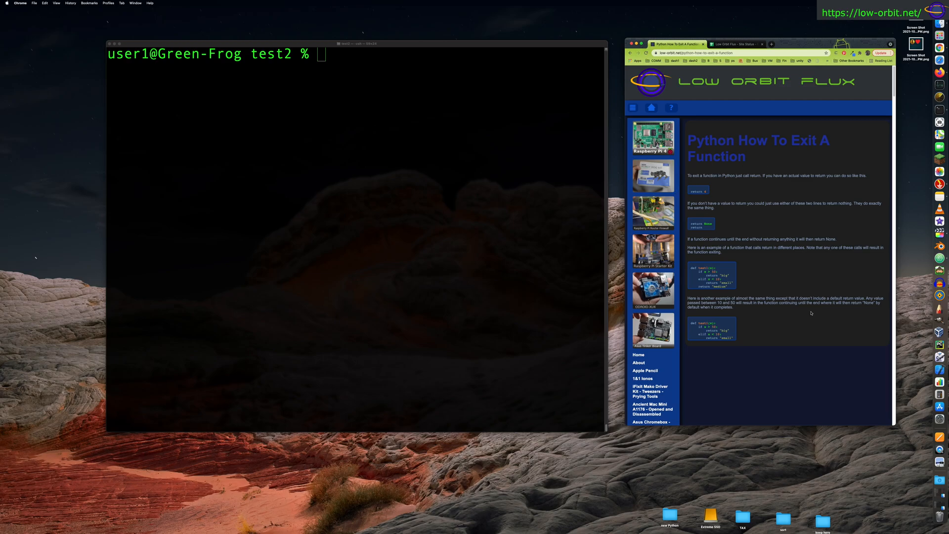
mouse_move(732, 321)
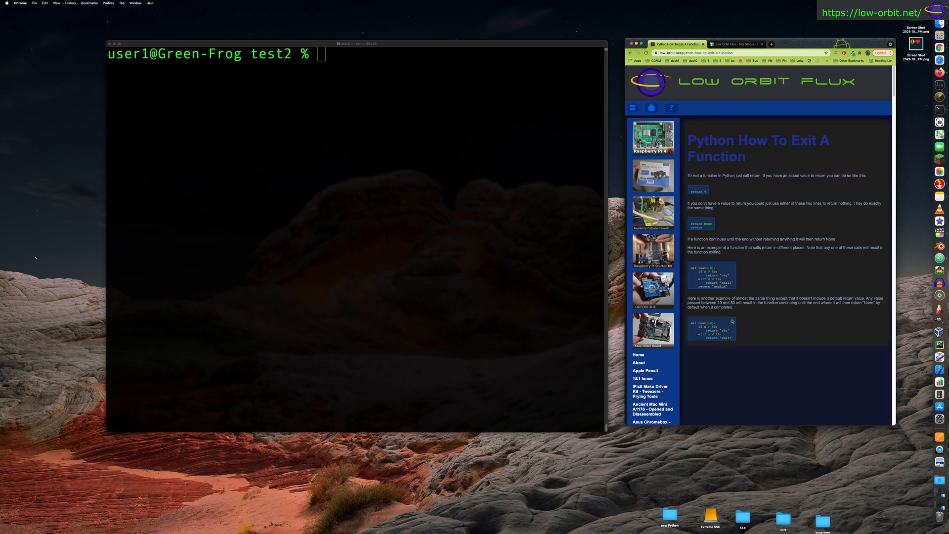
mouse_move(733, 319)
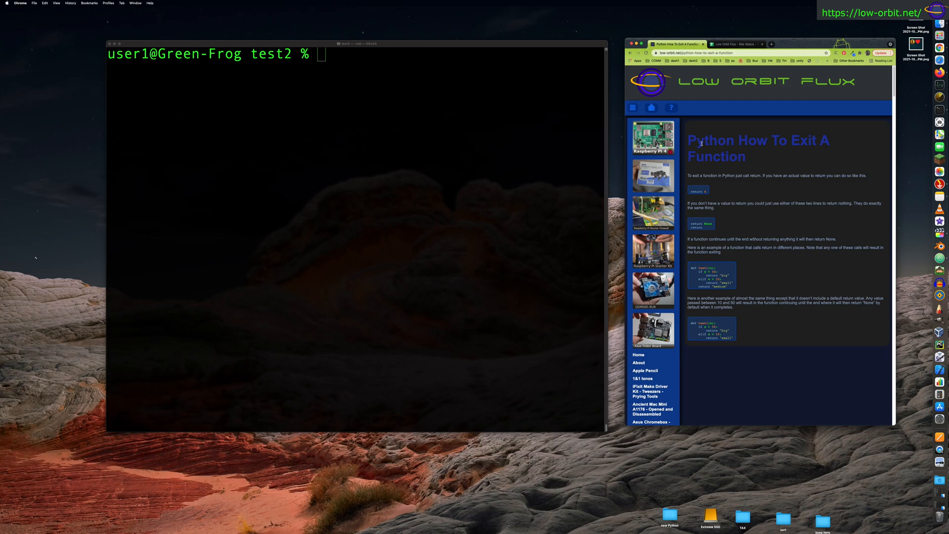
mouse_move(717, 198)
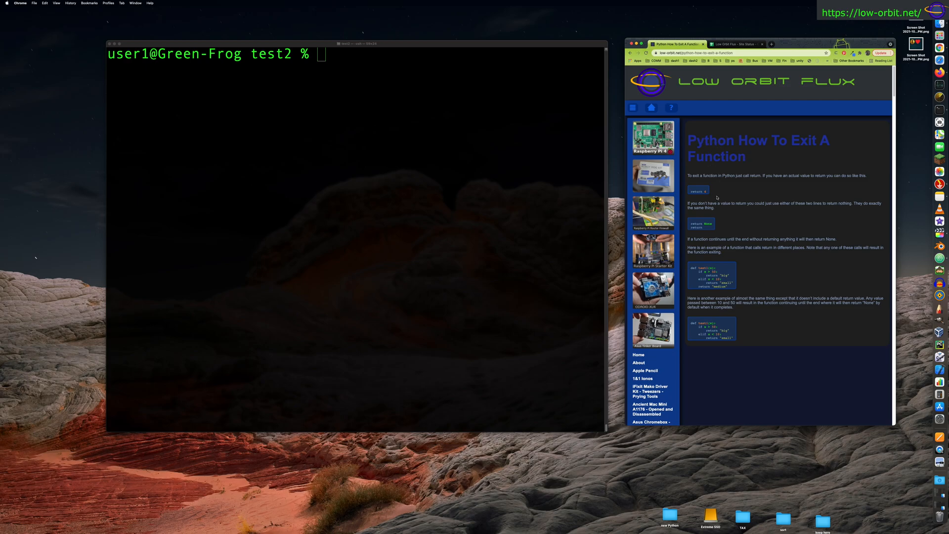
mouse_move(790, 187)
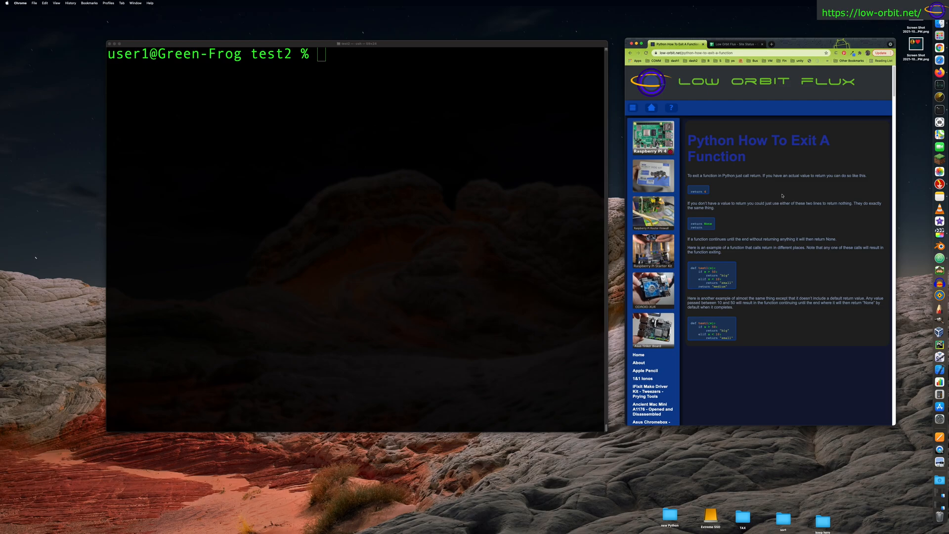
mouse_move(780, 195)
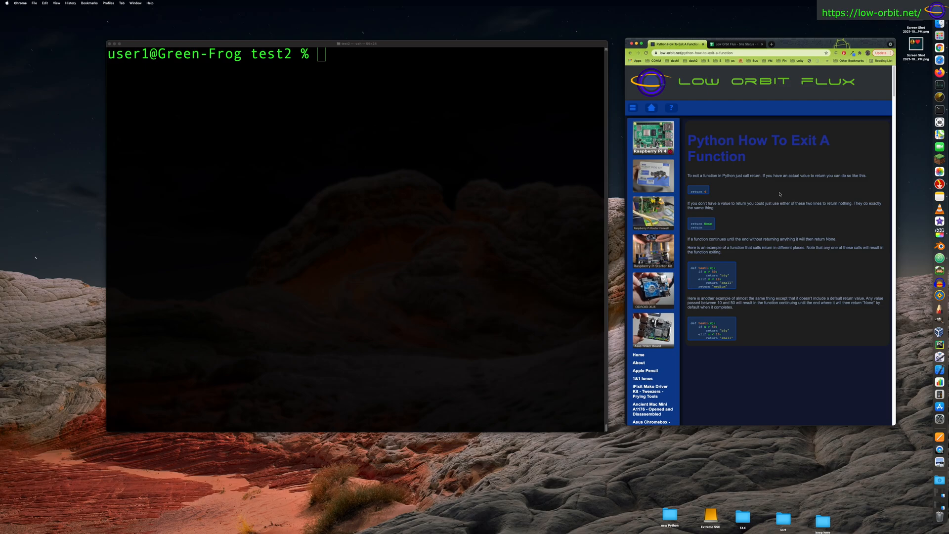
mouse_move(720, 203)
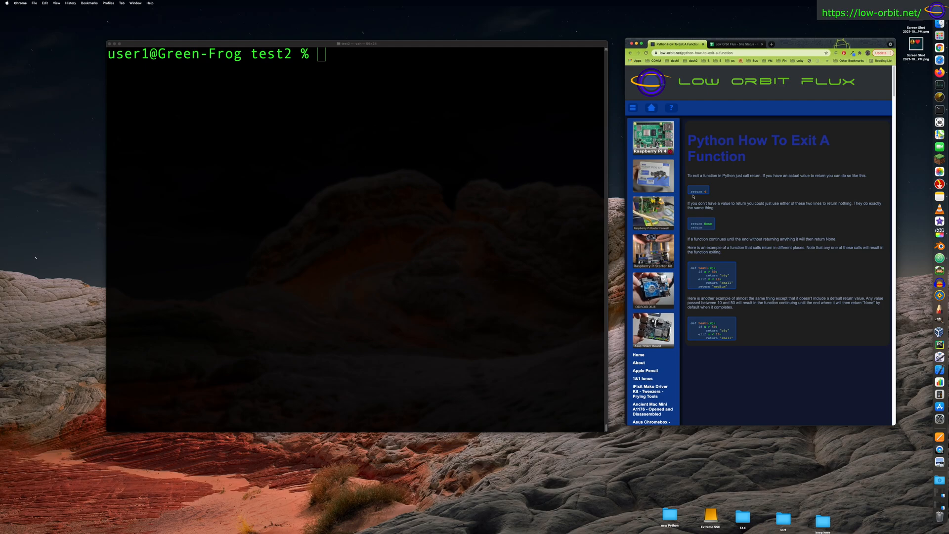
Highlight the return 5 example in the article, then open test1.py in vi
double_click(698, 191)
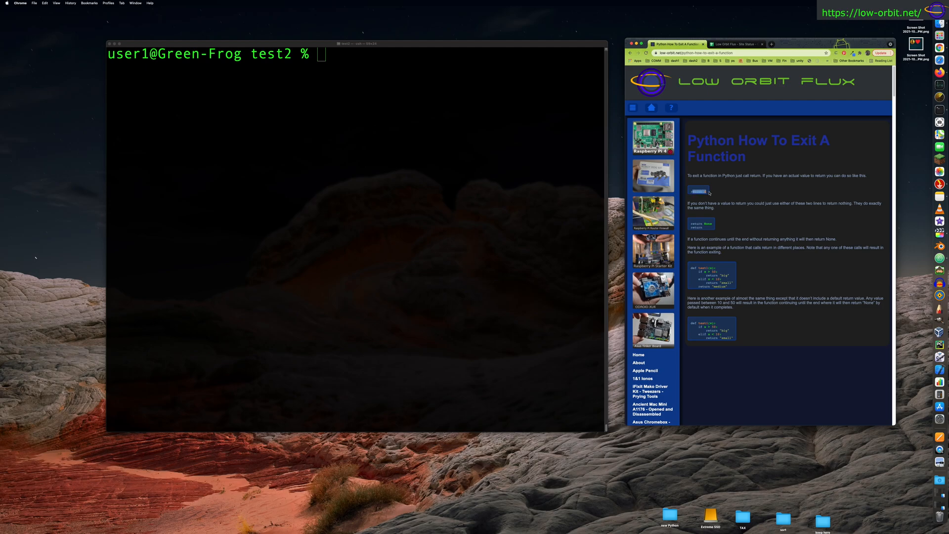
mouse_move(435, 263)
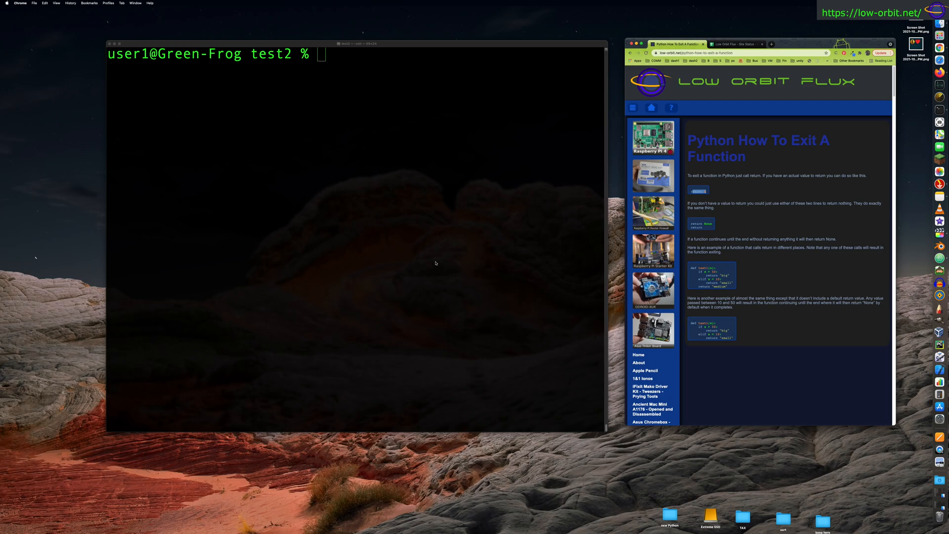
mouse_move(719, 235)
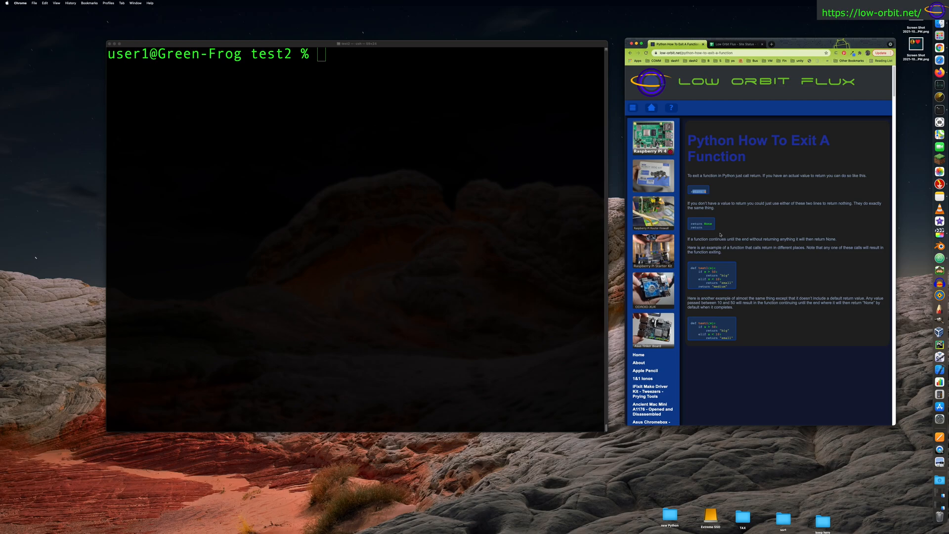
mouse_move(709, 291)
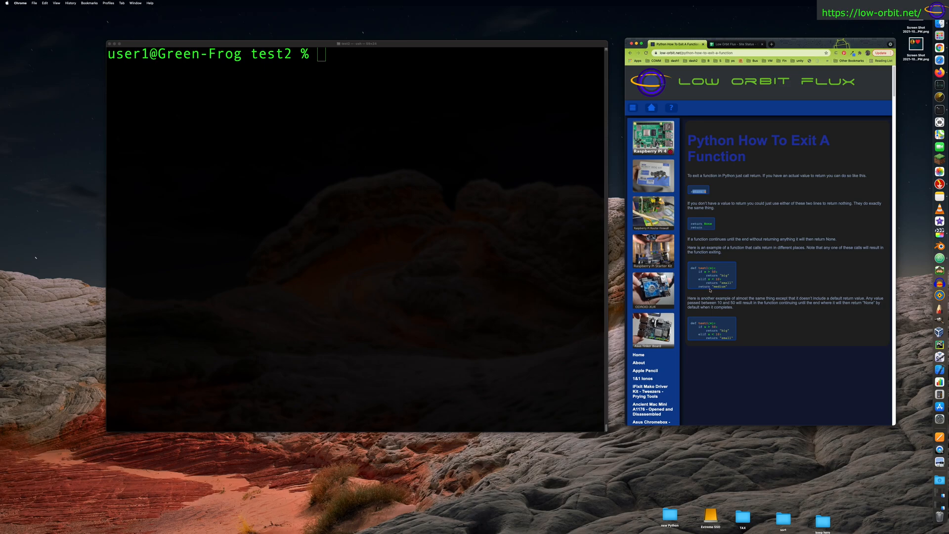
mouse_move(706, 229)
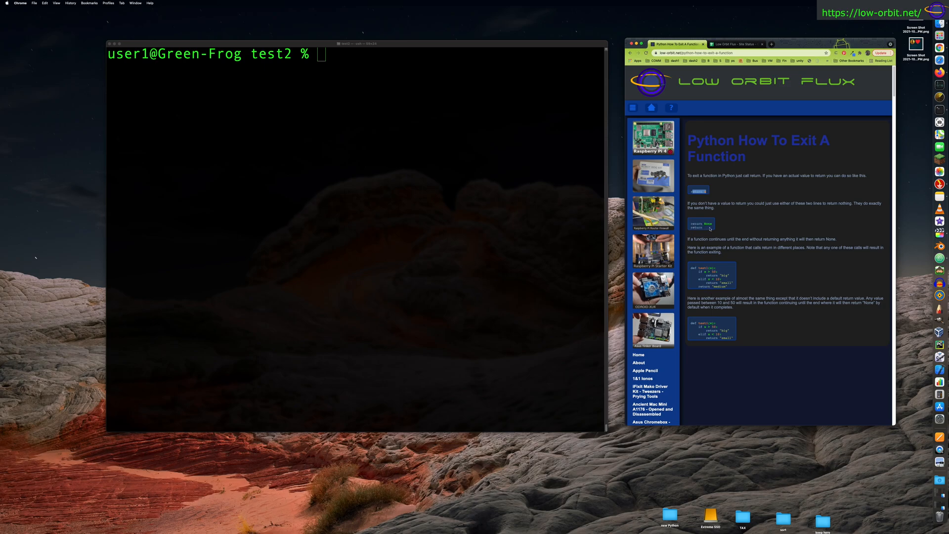
mouse_move(781, 234)
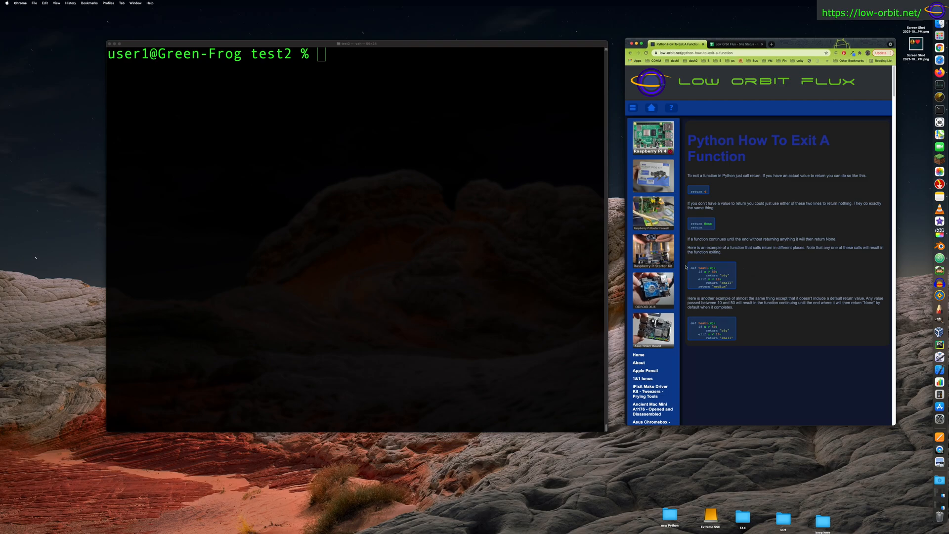
left_click_drag(689, 268, 730, 278)
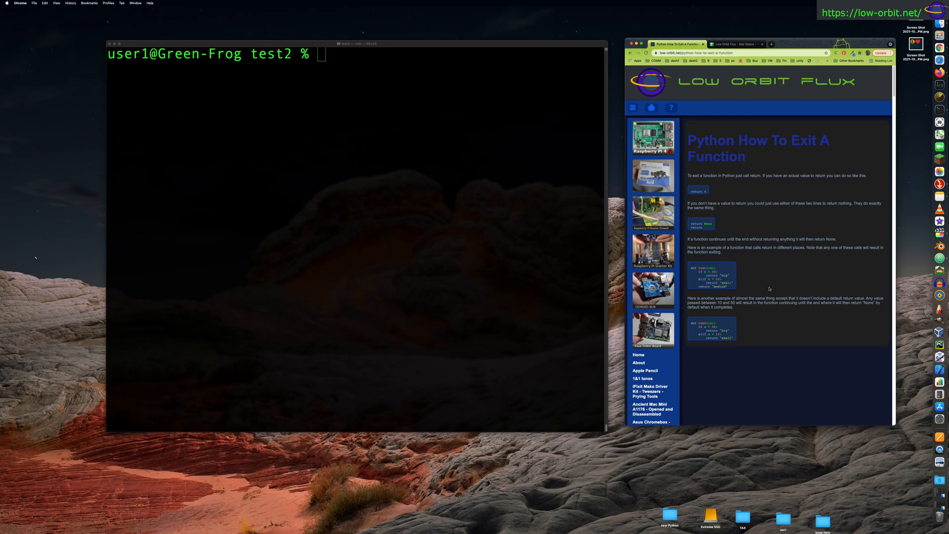
left_click(354, 206)
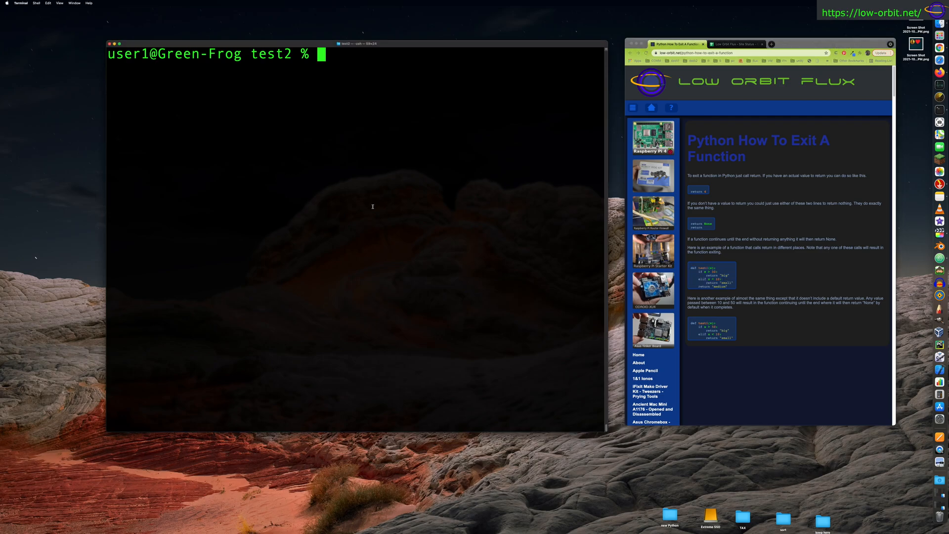
type("i")
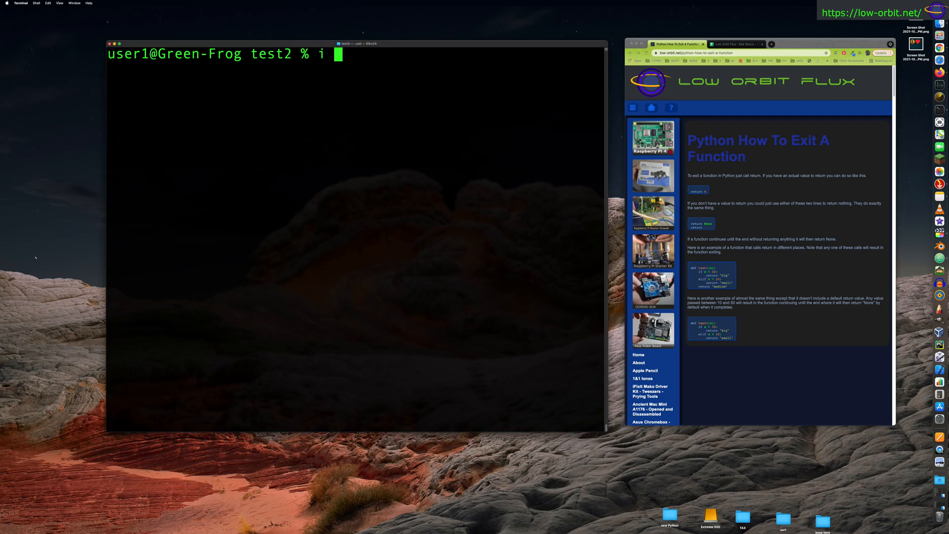
type("vi")
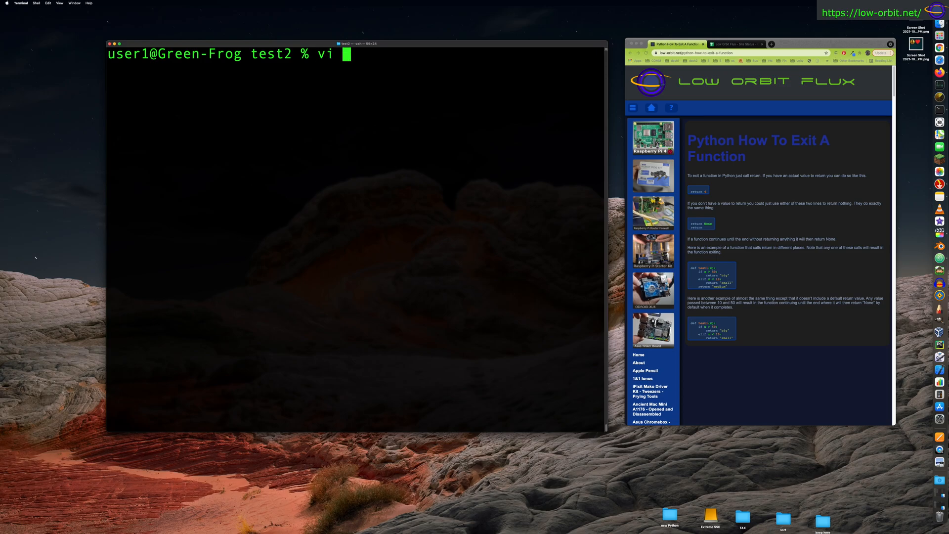
type("test.py")
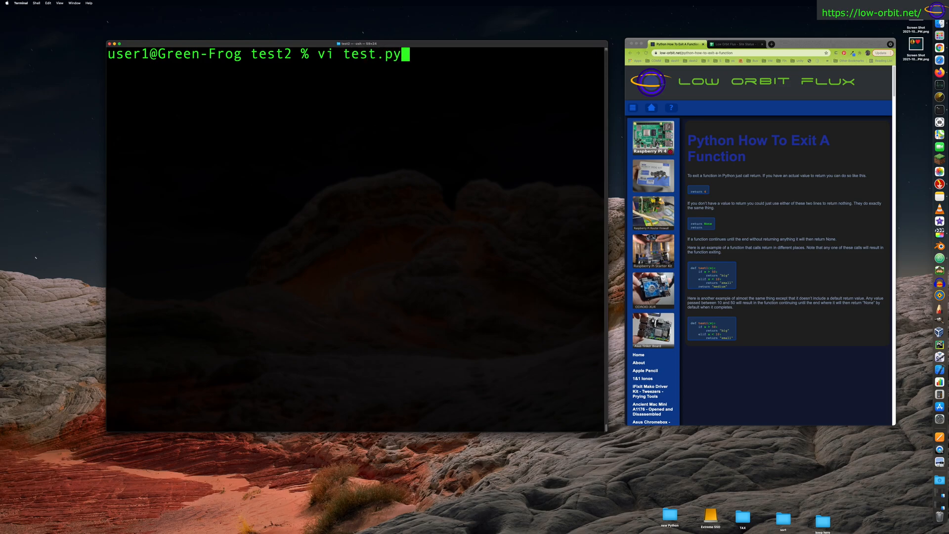
type("1")
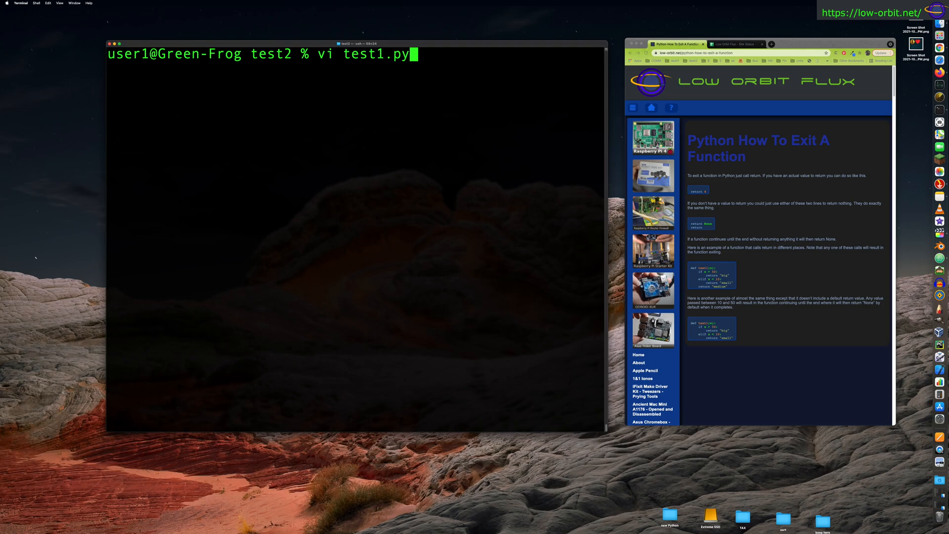
key("Return")
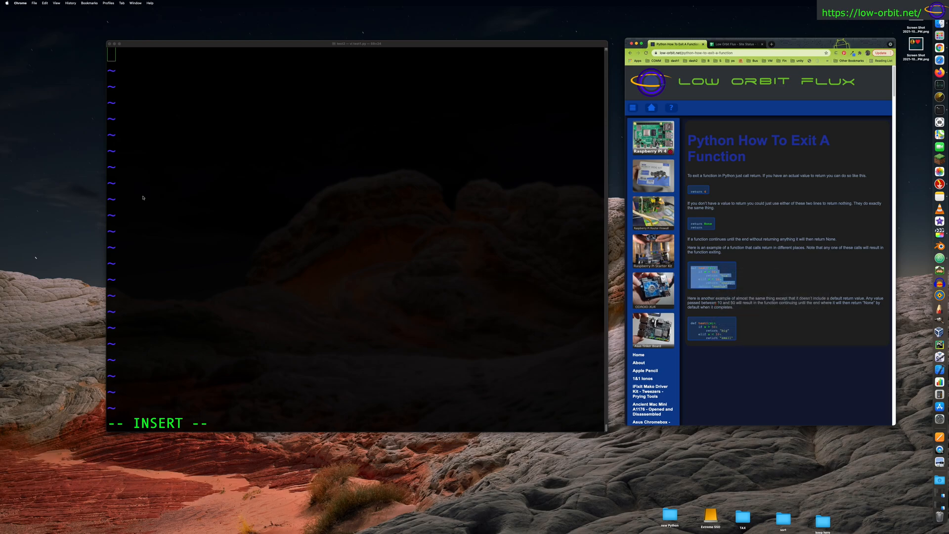
Paste the big/small/medium test1 function, then add x = test1(25) and begin print(x)
right_click(366, 159)
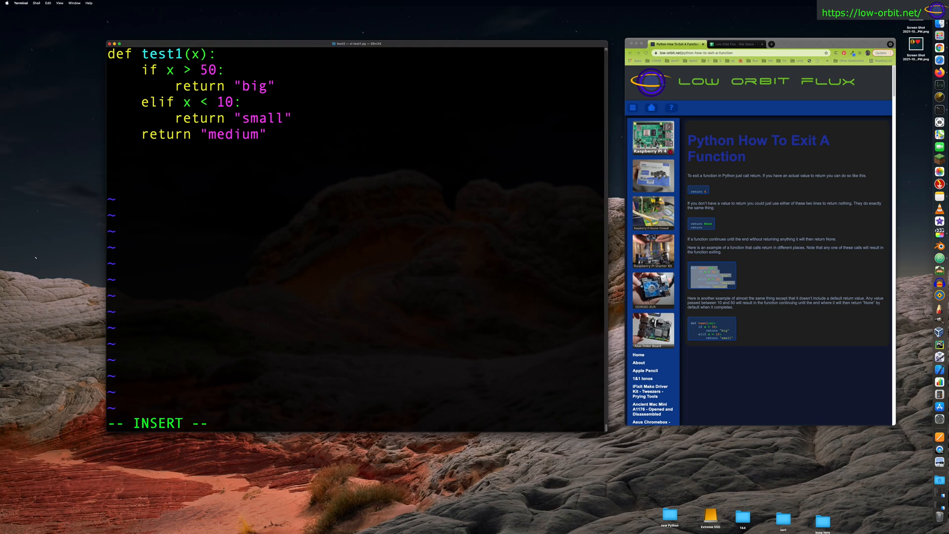
type("x = ts")
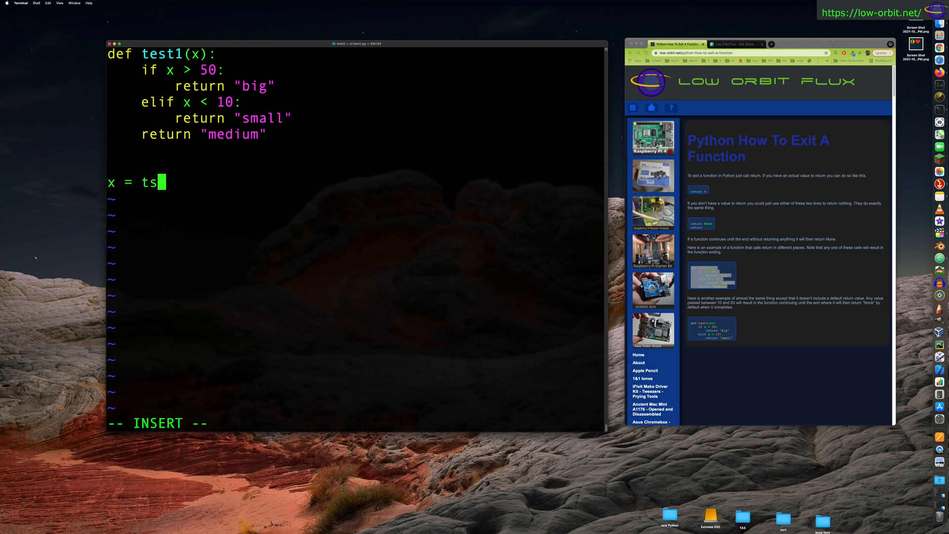
type("est")
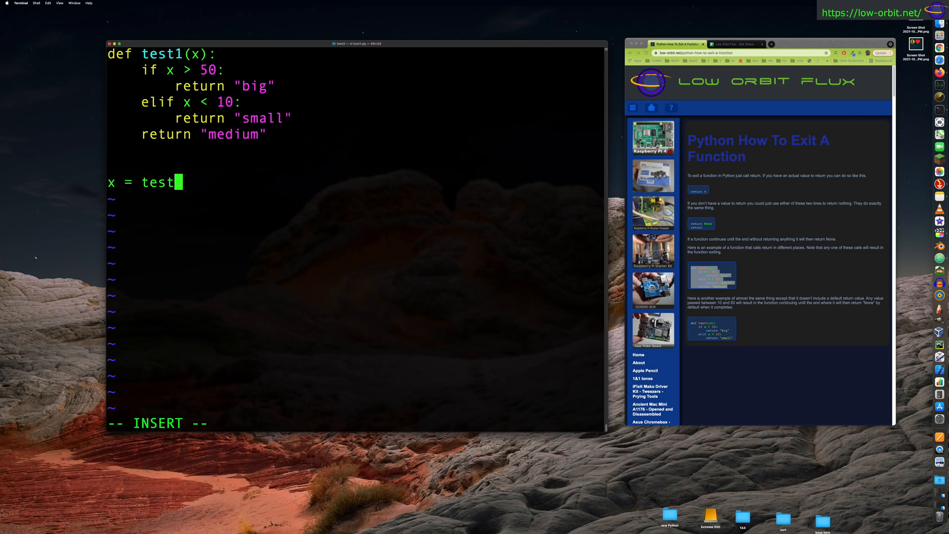
type("1(")
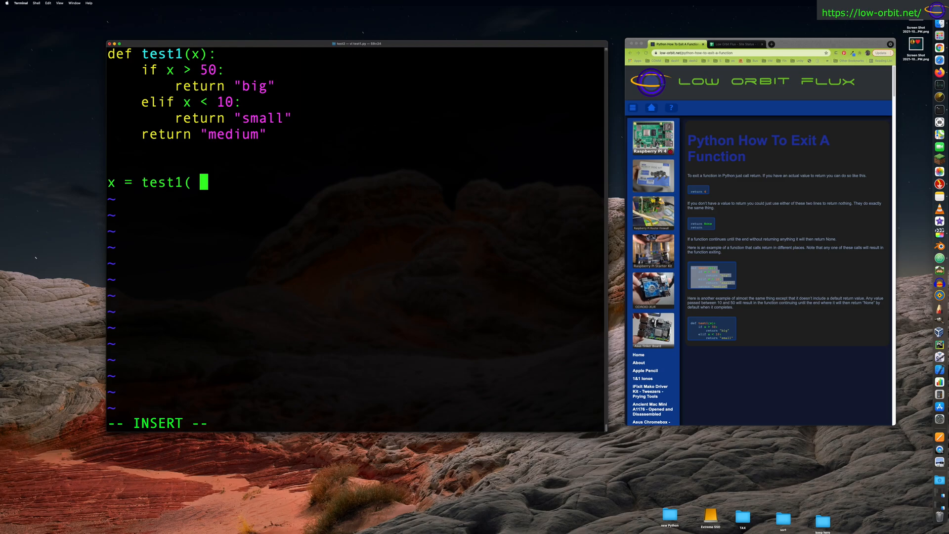
type("25")
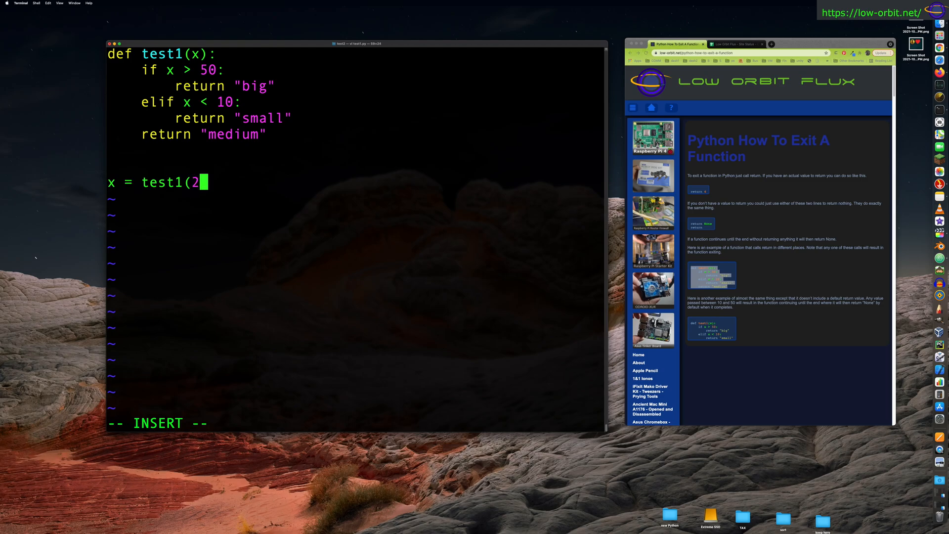
type("5")
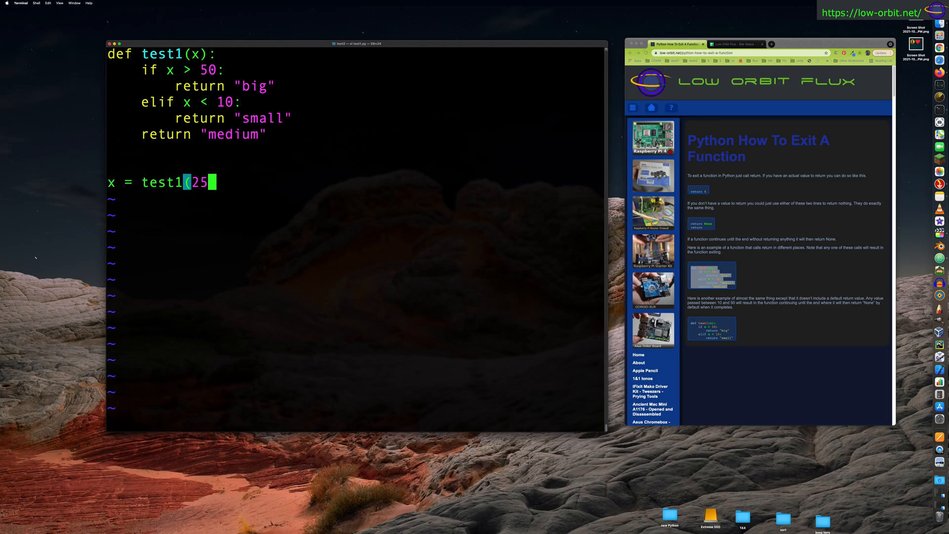
mouse_move(433, 263)
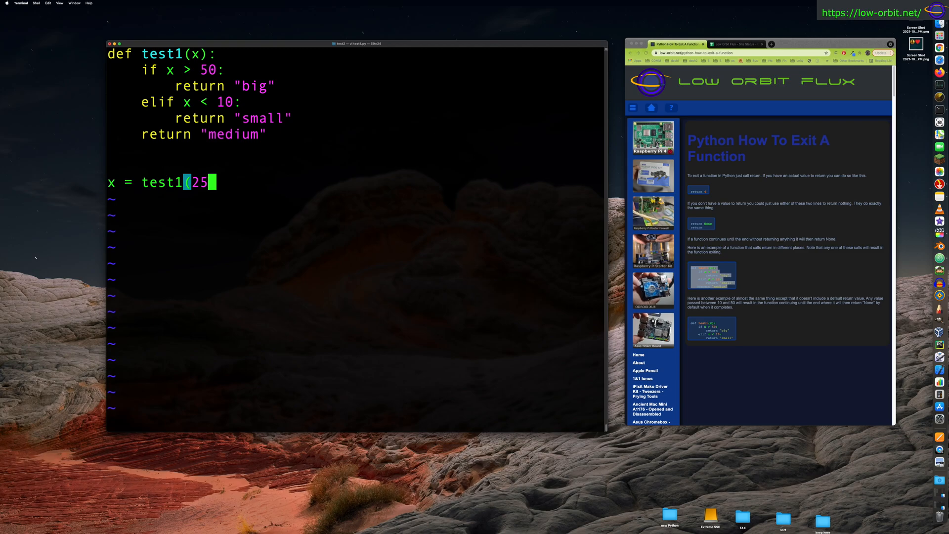
type("pr")
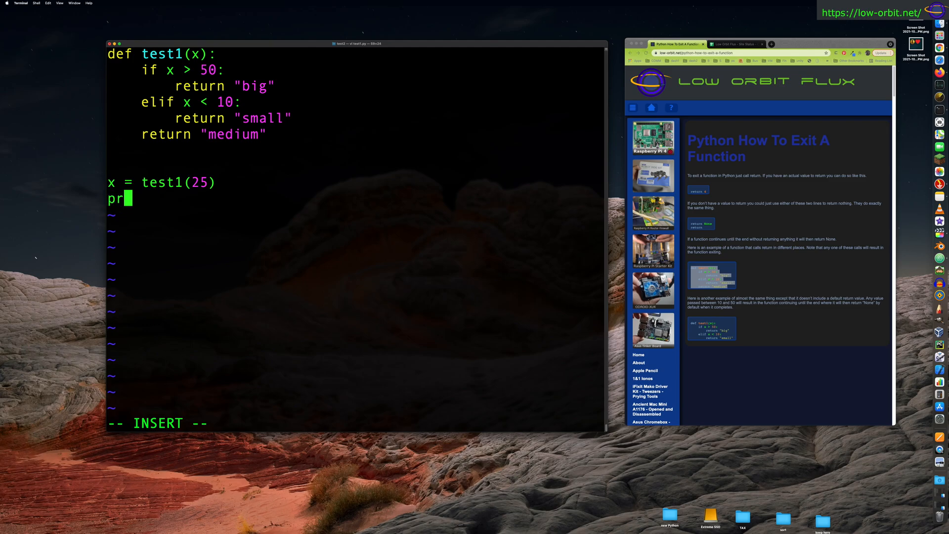
type("int(x")
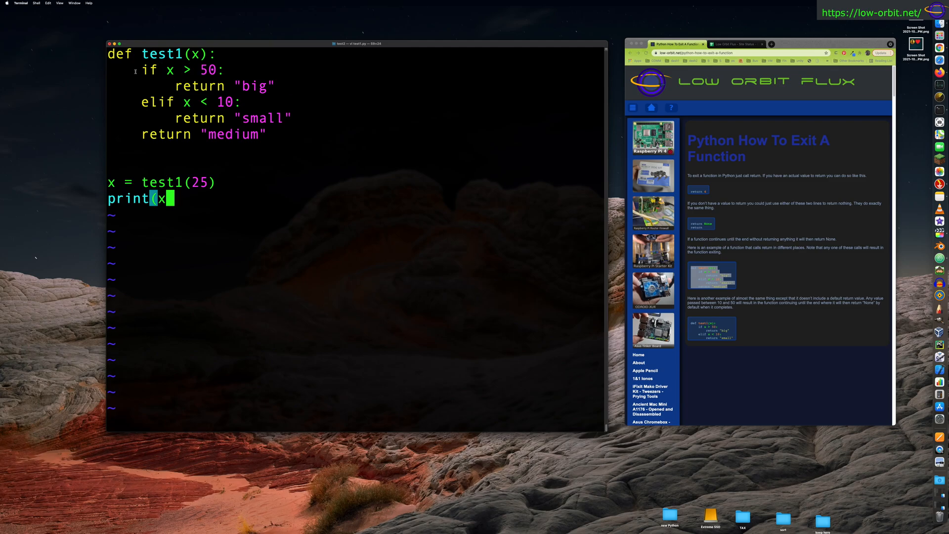
Rename the result variable x to y and save test1.py with :wq
left_click_drag(133, 54, 310, 150)
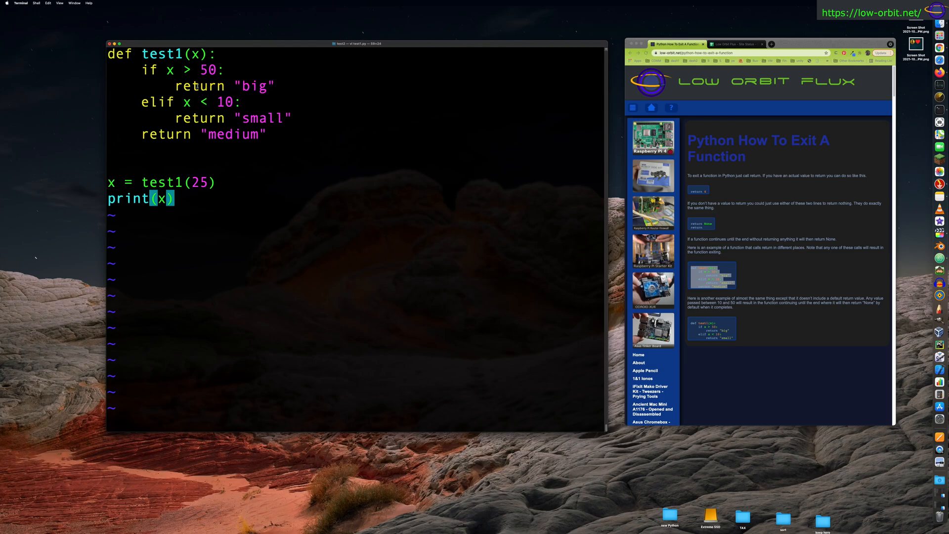
double_click(200, 85)
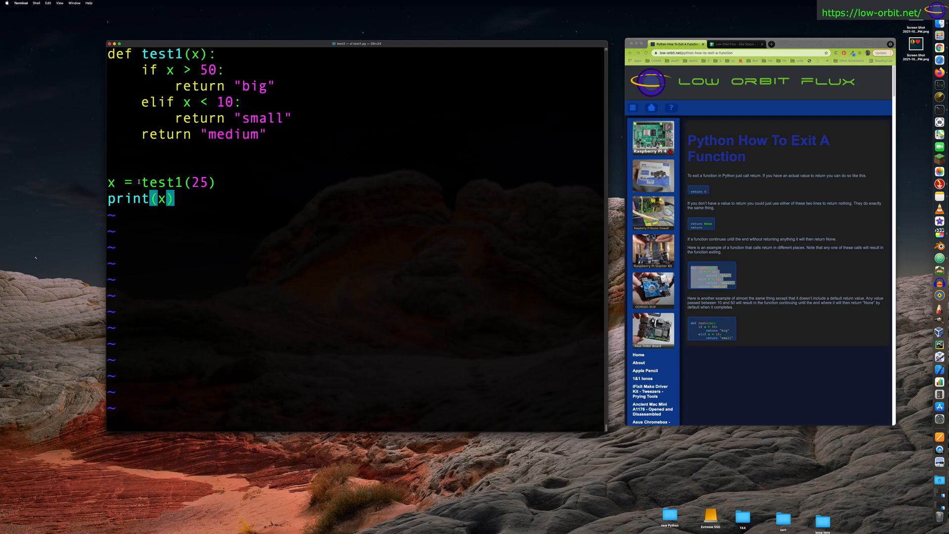
double_click(202, 183)
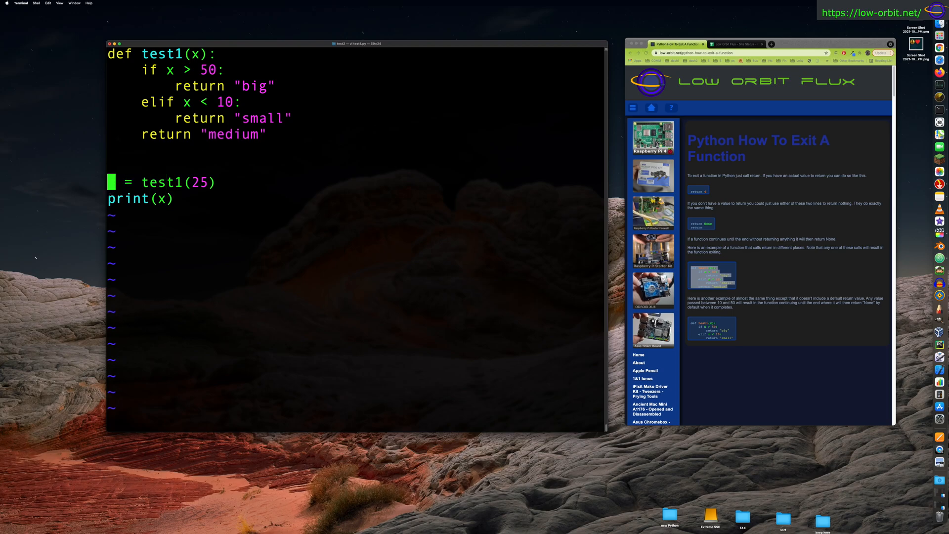
type("y")
left_click(141, 199)
type("y")
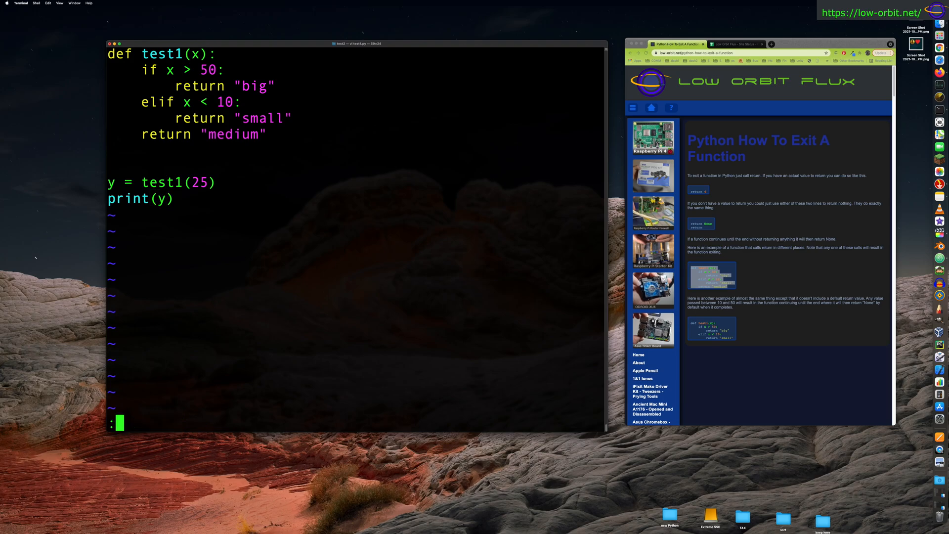
type("wq")
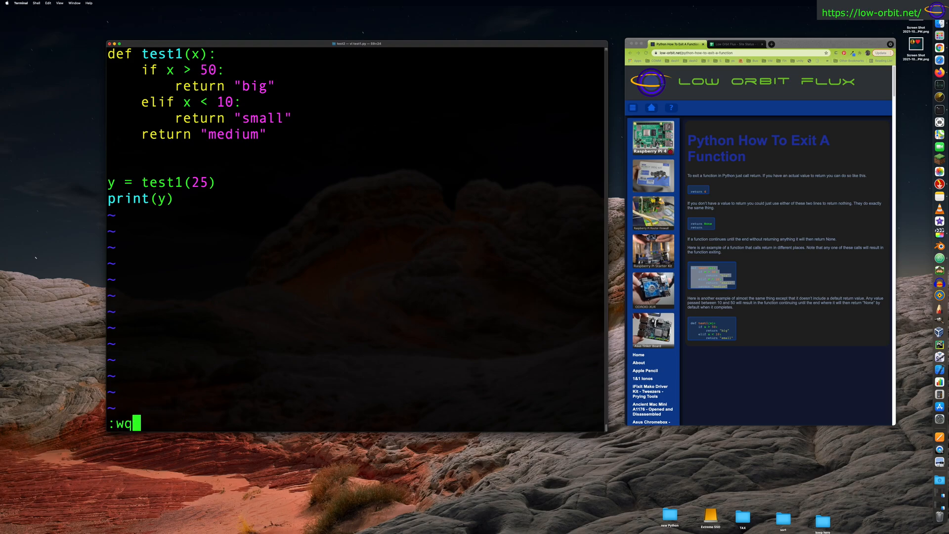
key("Return")
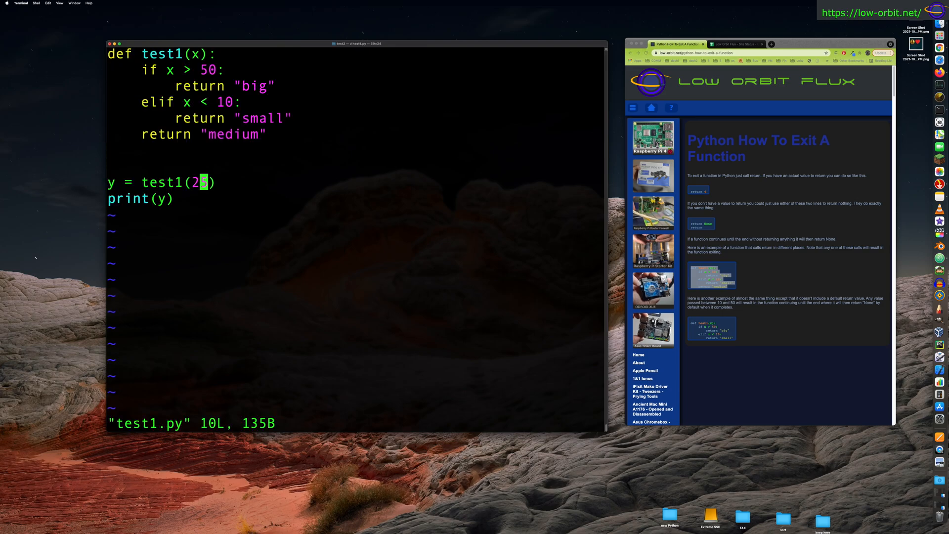
Change the test1 argument to 55 and then 2, saving and rerunning the script each time
key("x")
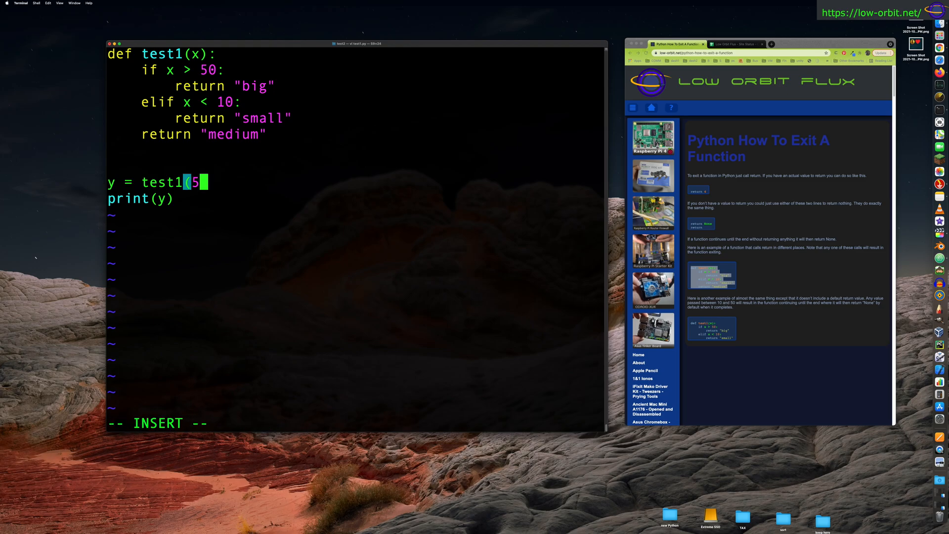
type(":wq")
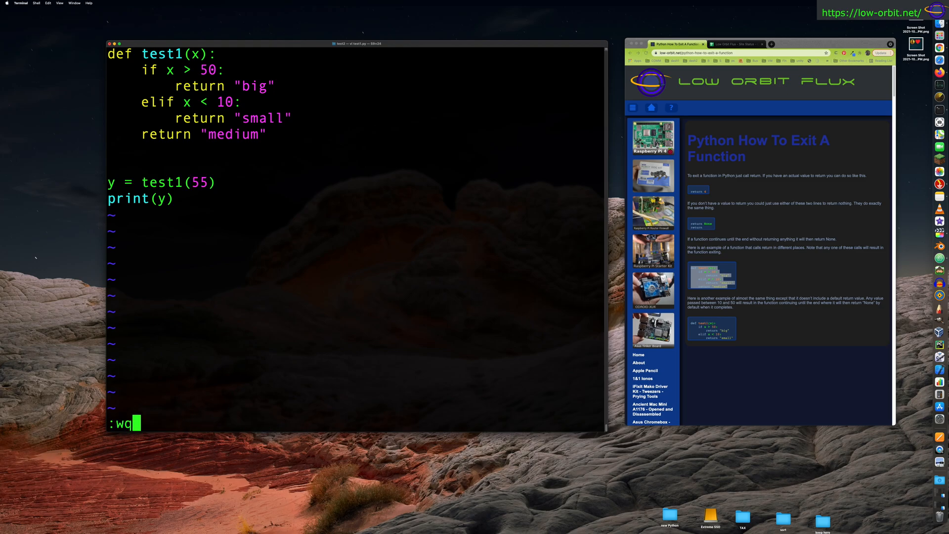
key("Return")
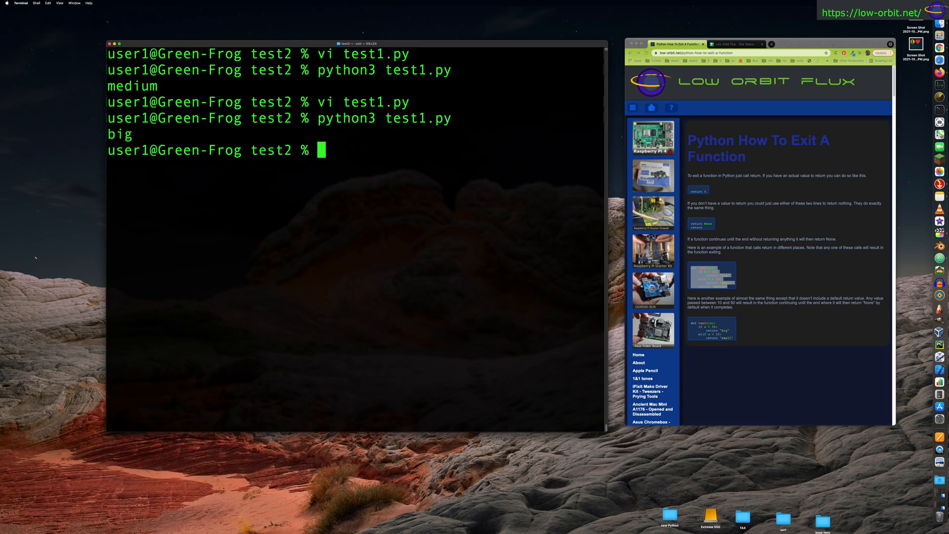
type("vi test1.py")
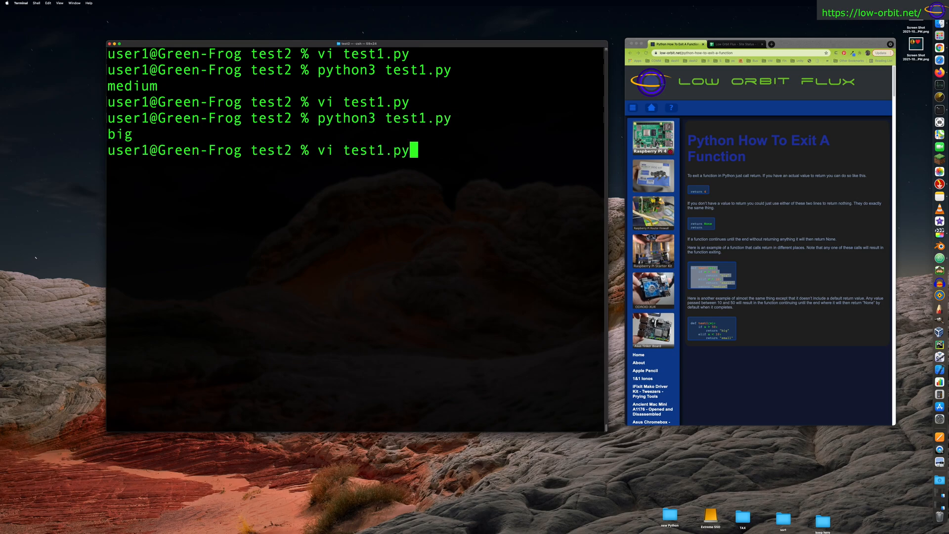
key("Return")
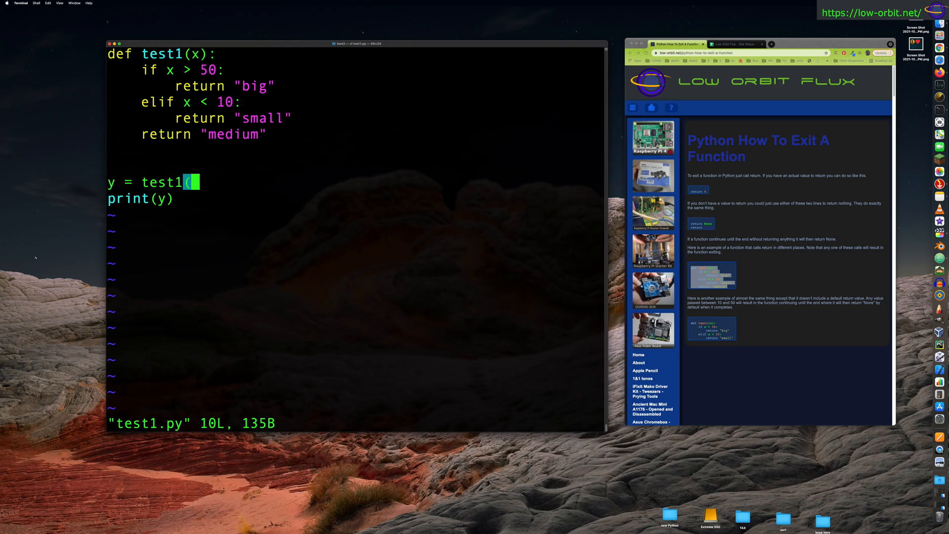
type("2")
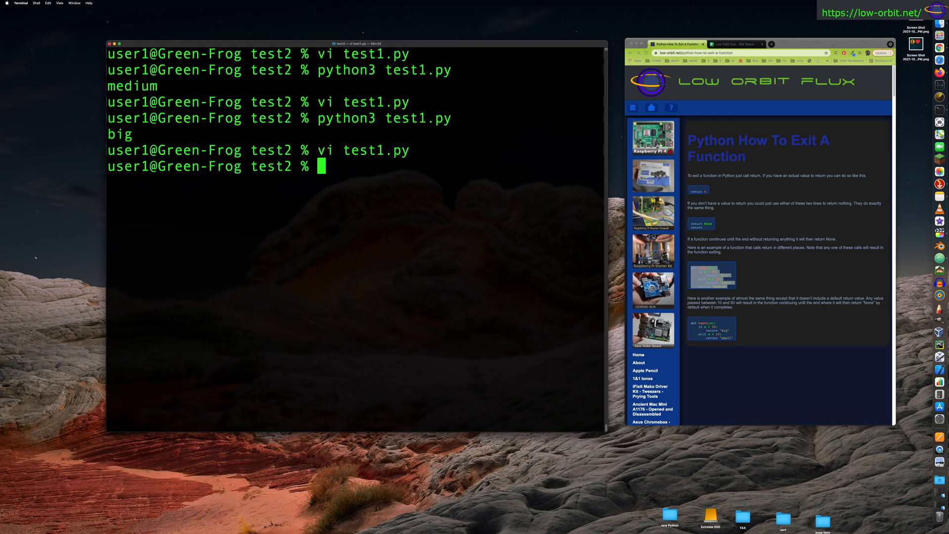
key("Return")
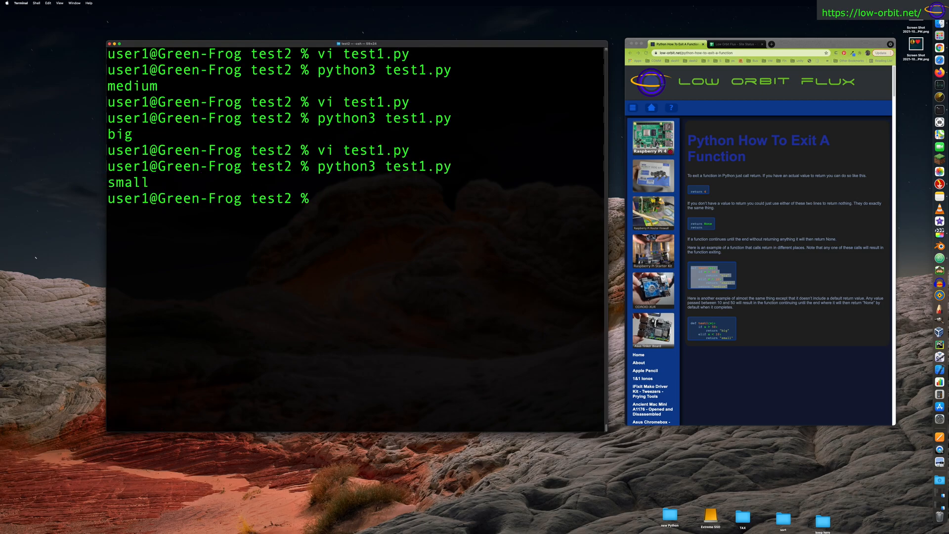
type("vi test1.py")
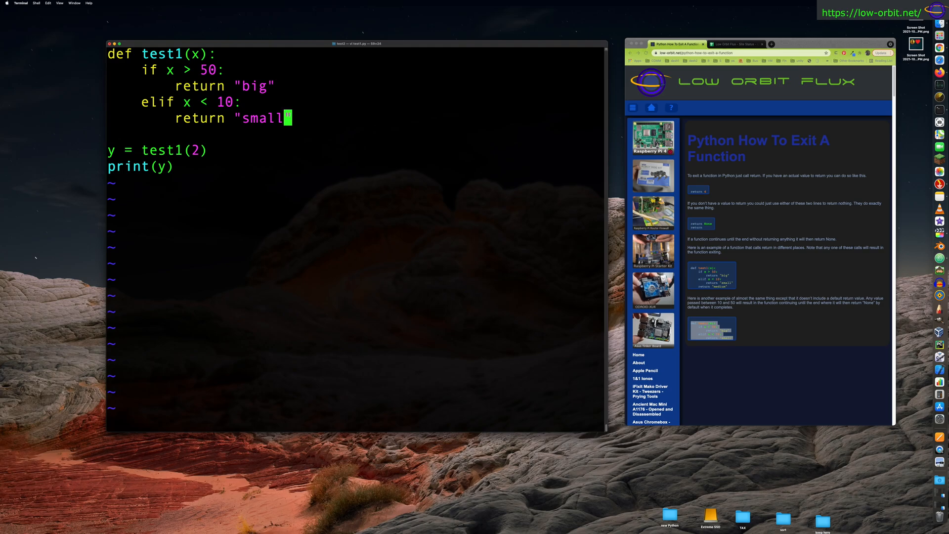
Change the call from test1(2) to test1(25), save, run, then reopen test1.py
type(":wq")
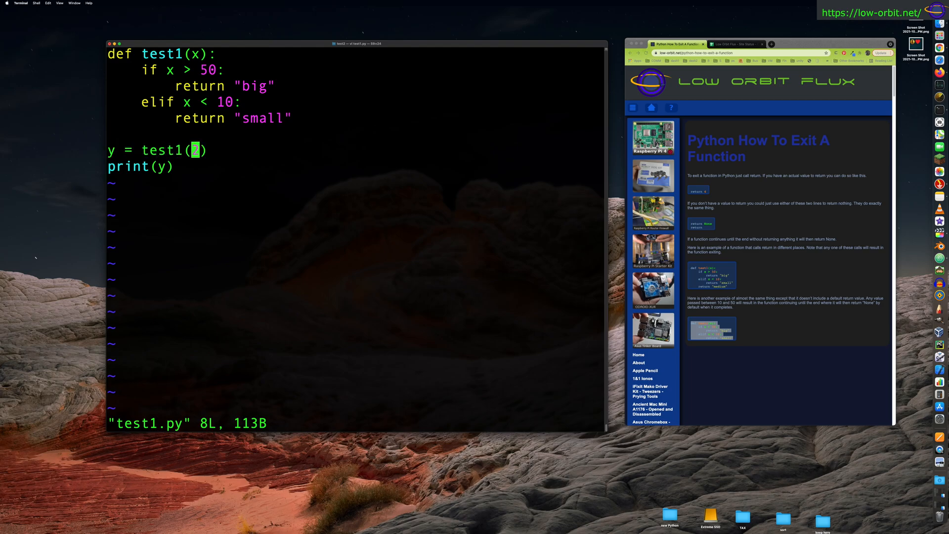
key("i")
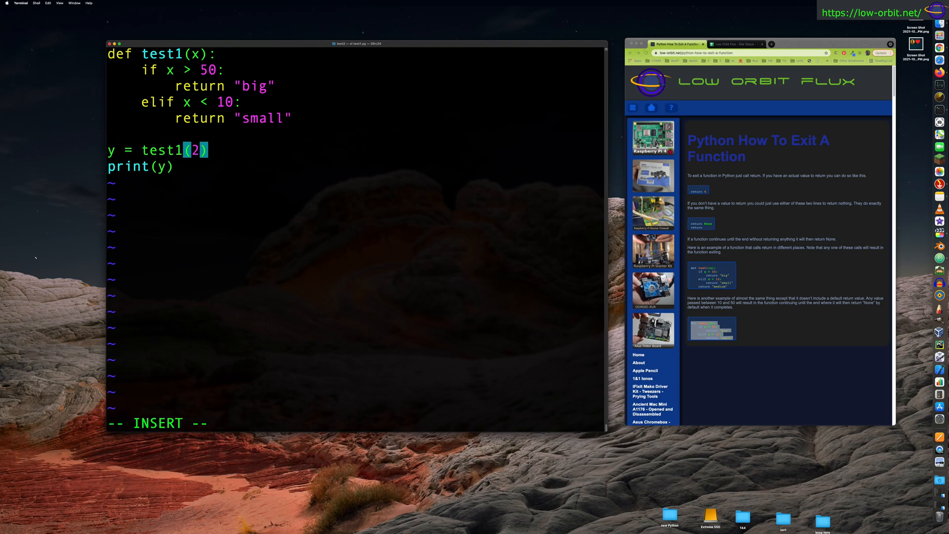
type("5")
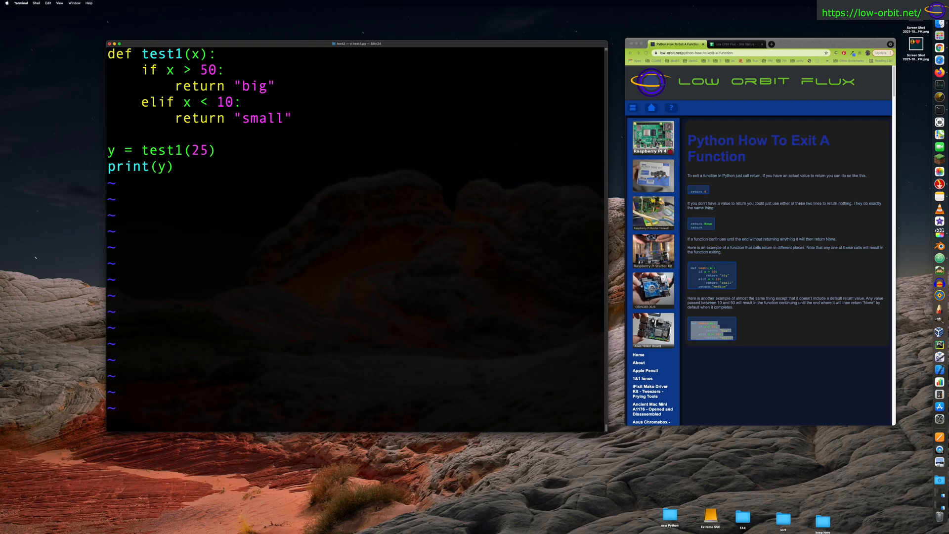
type(":wq")
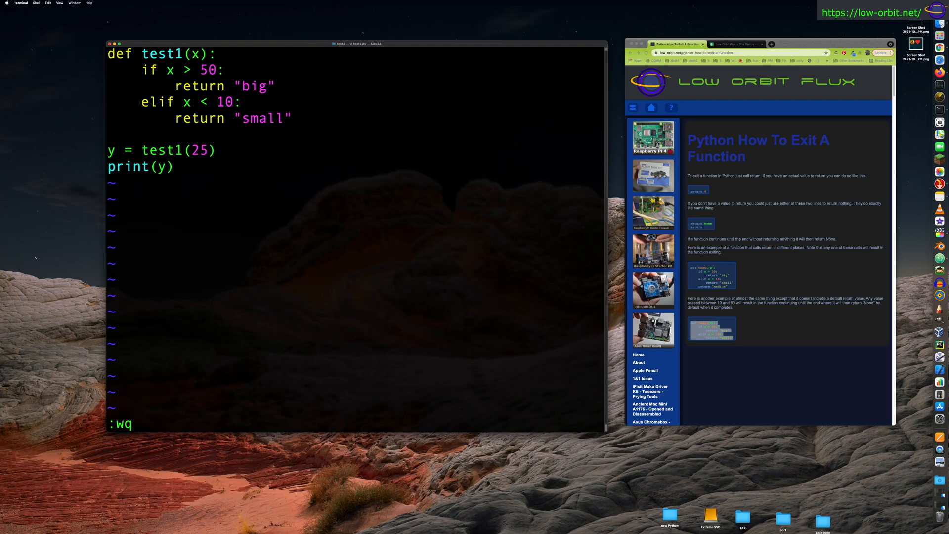
key("Return")
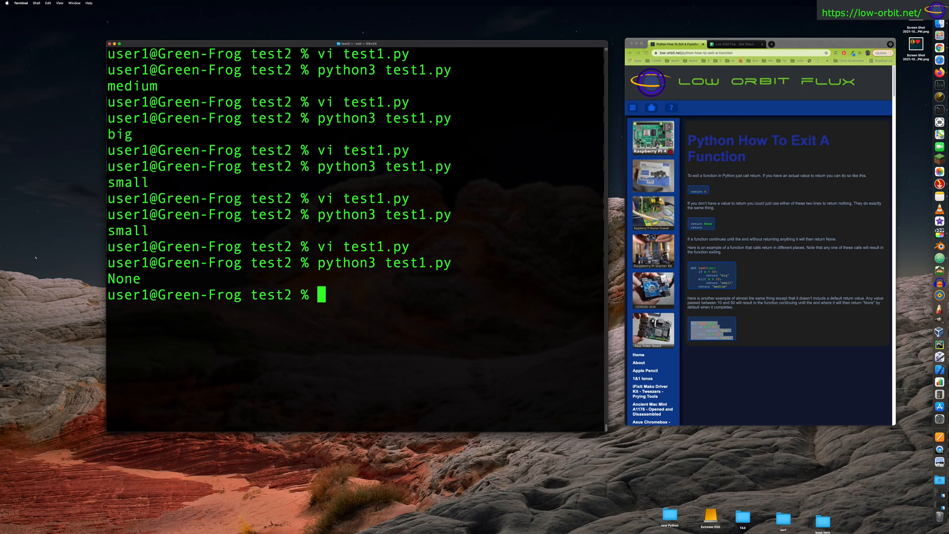
type("vi test1.py")
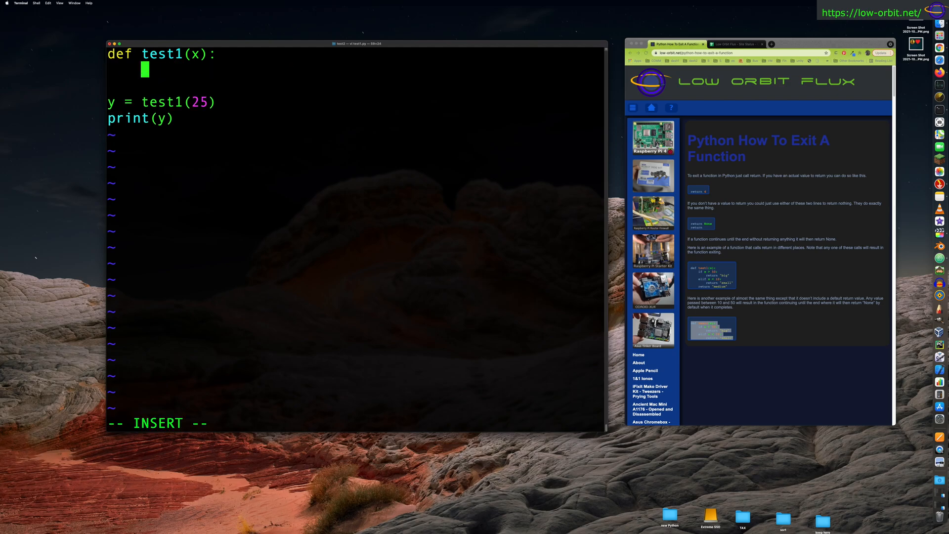
Replace test1's if/elif branches with pass and x = 5 + 5*x
type("pass")
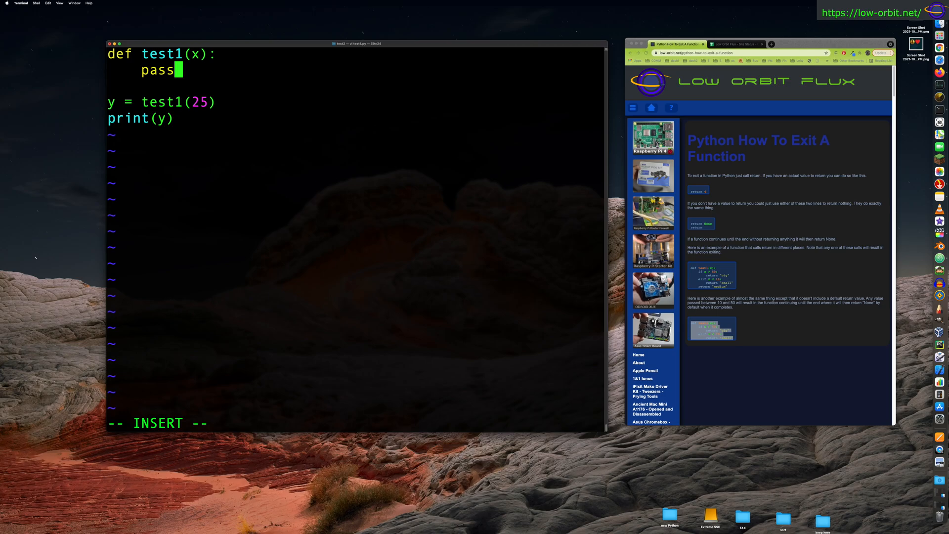
key("enter")
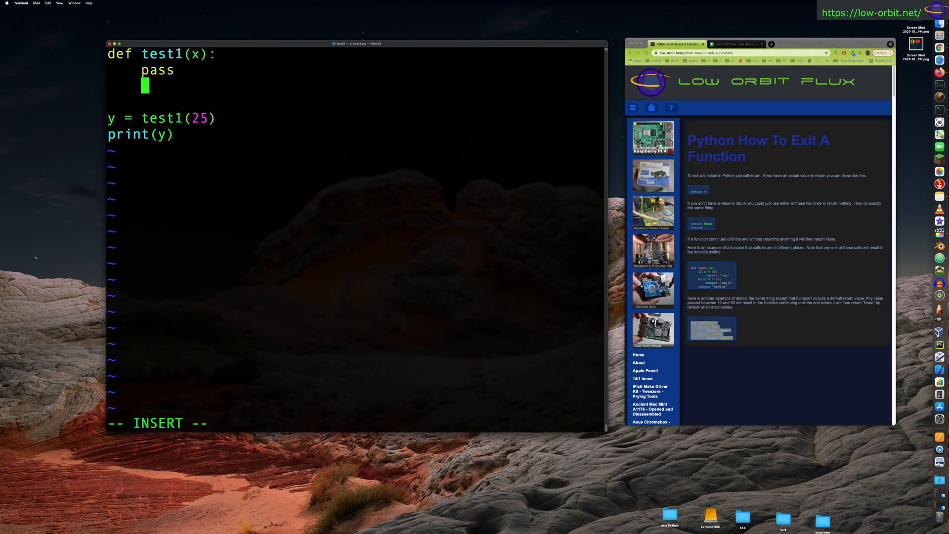
type("x = x")
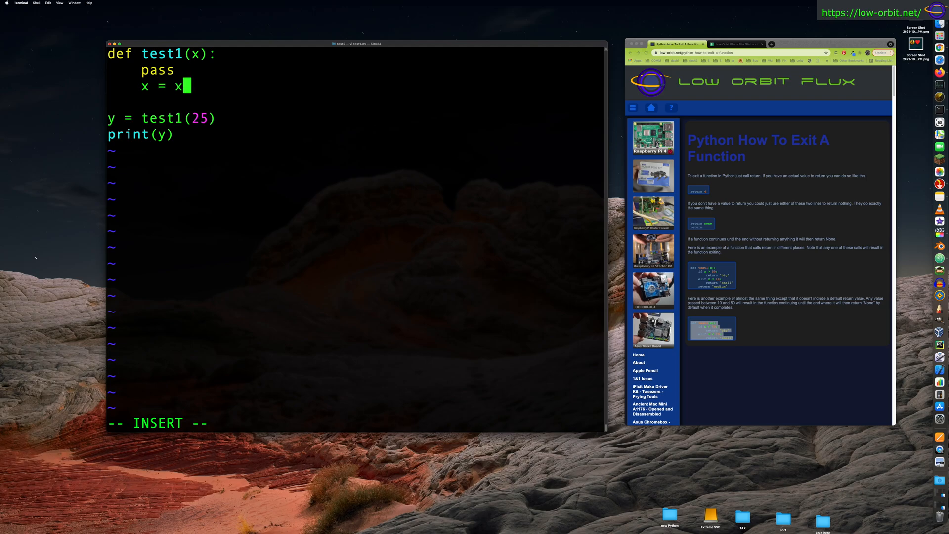
type("5")
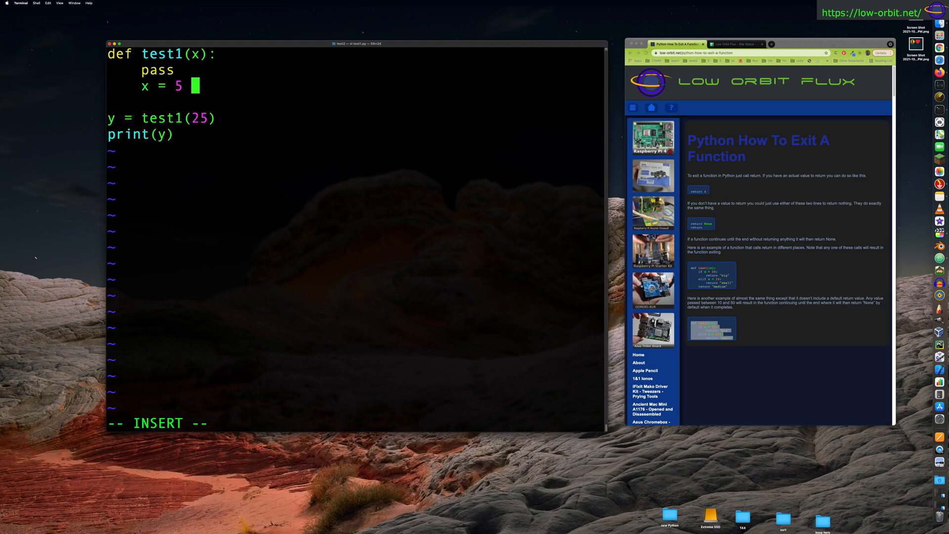
type("+ 5")
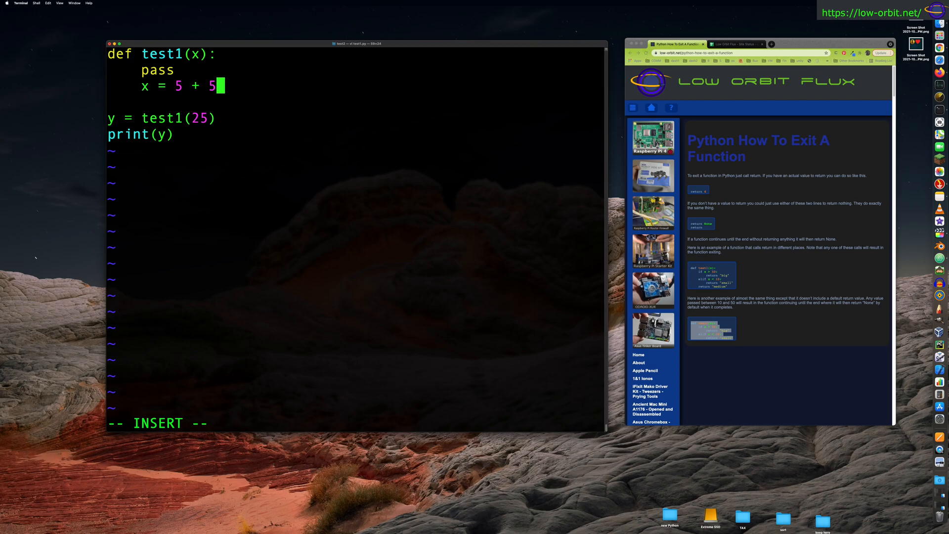
type("*x")
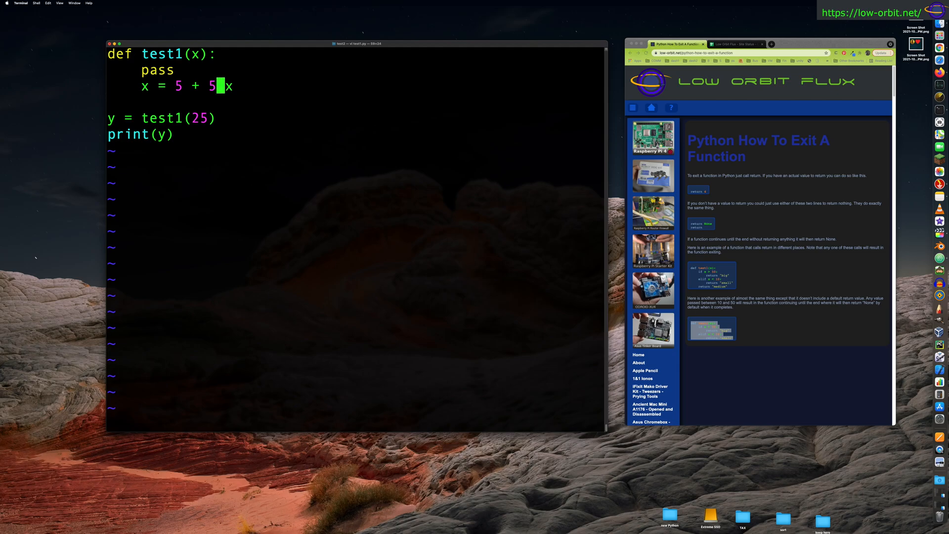
type("*")
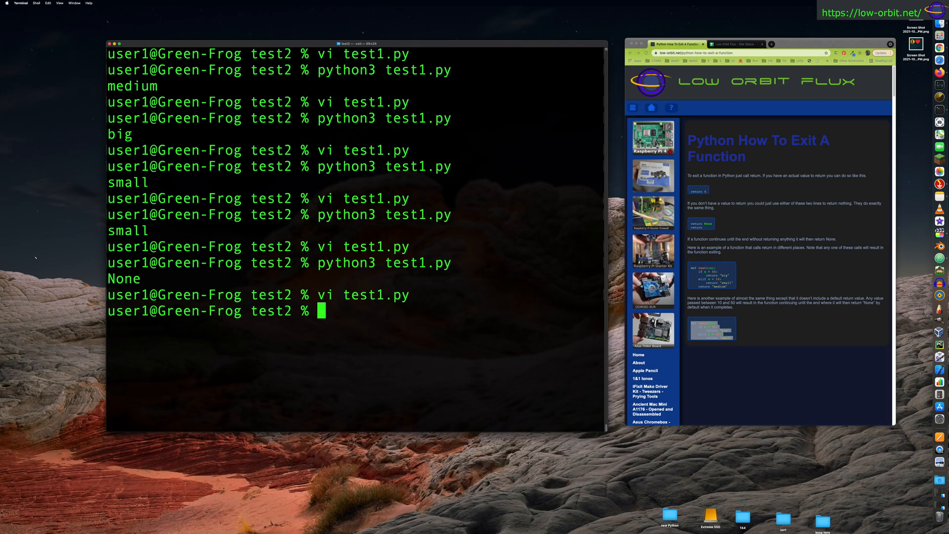
Reopen test1.py and add return None at the end of test1
key("Return")
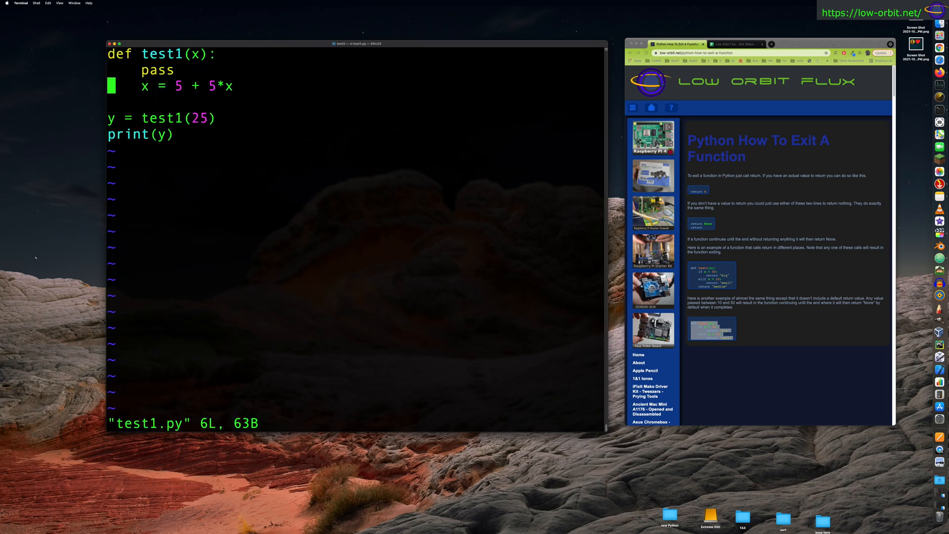
type("ret")
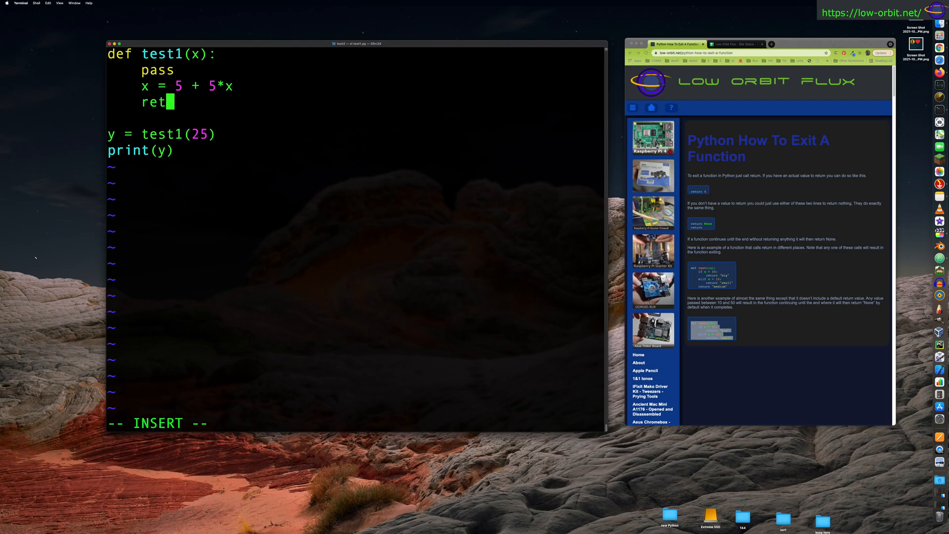
type("urn N")
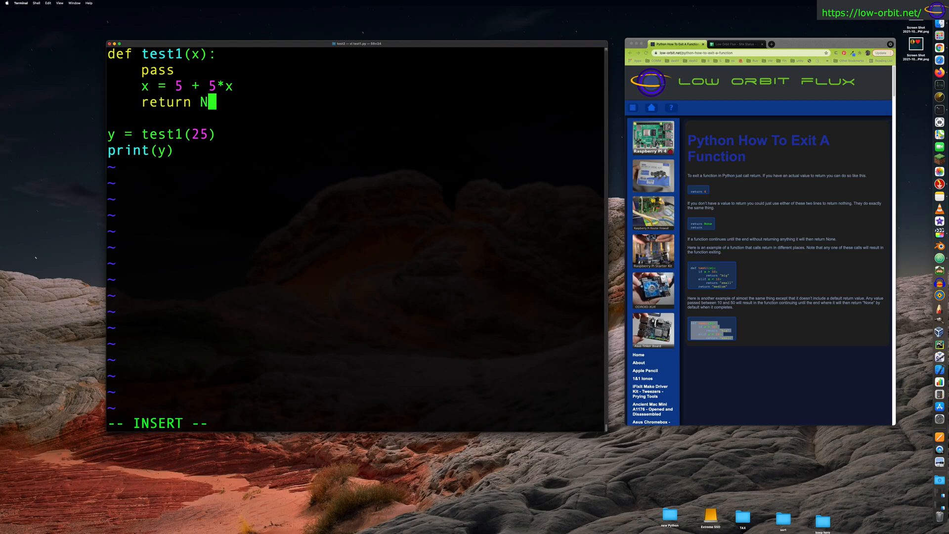
type("one")
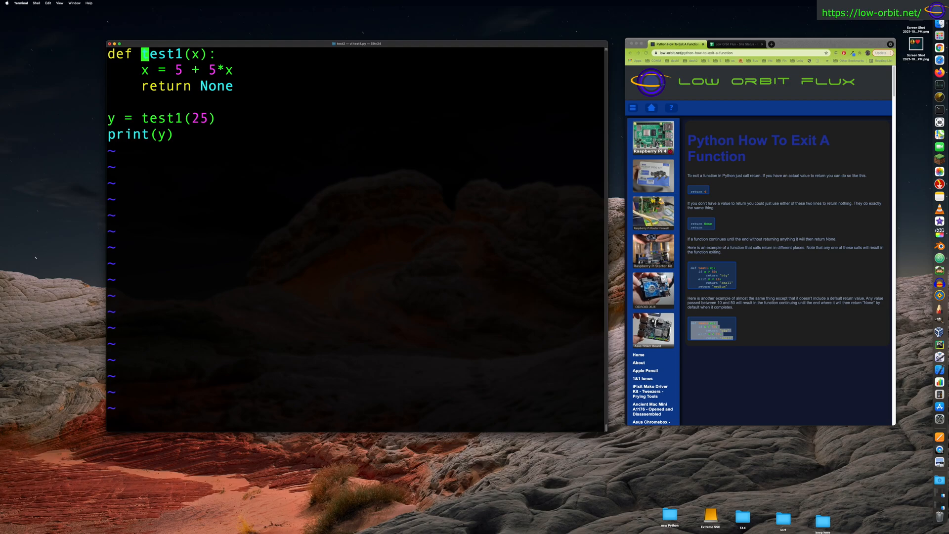
Replace the pass line with print("debug") inside test1 and save with :wq
type("psr")
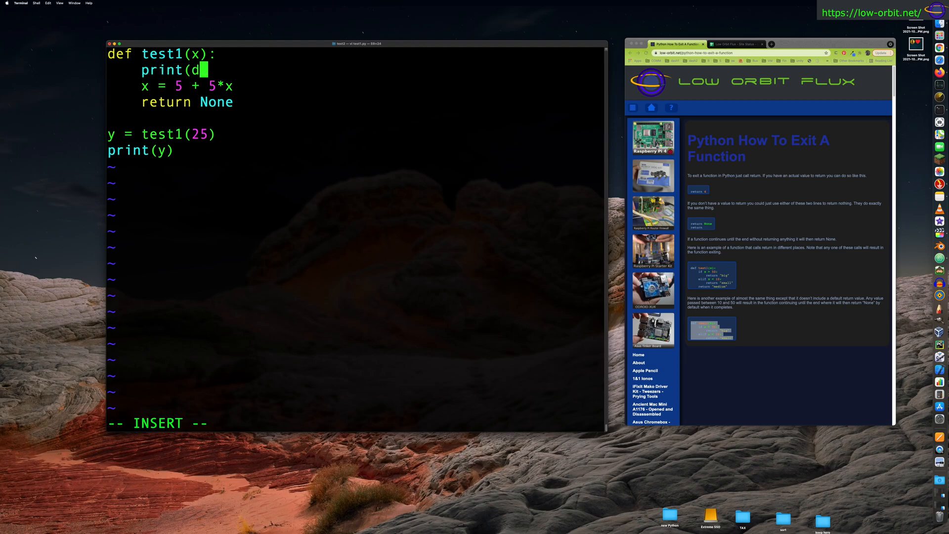
type("ebug\"")
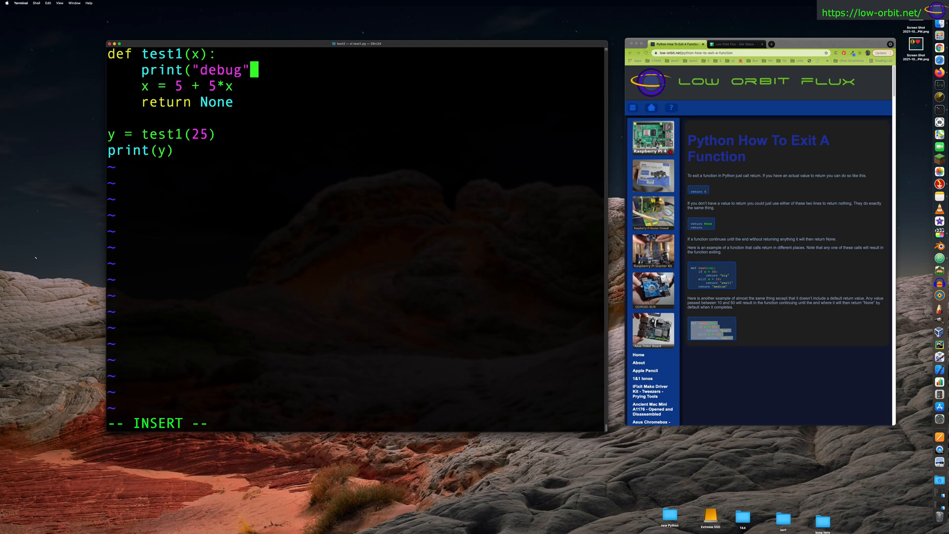
type(":wq")
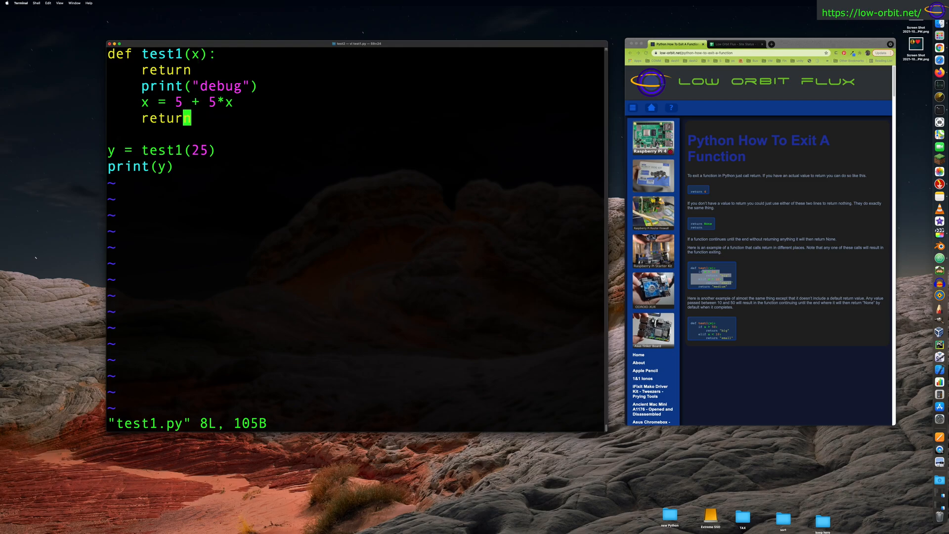
Reopen test1.py, change the early return to return 5, save, and run the script
type(":wq")
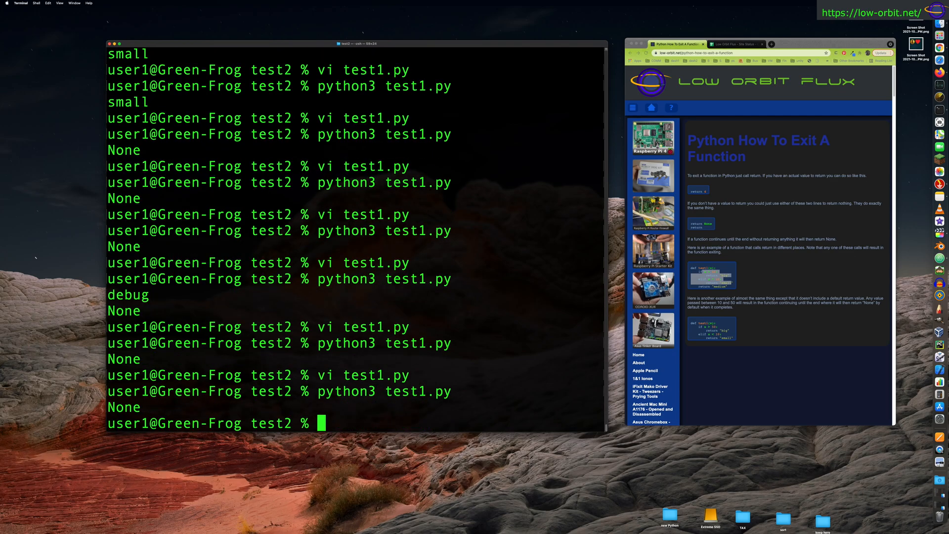
type("vi test1.py")
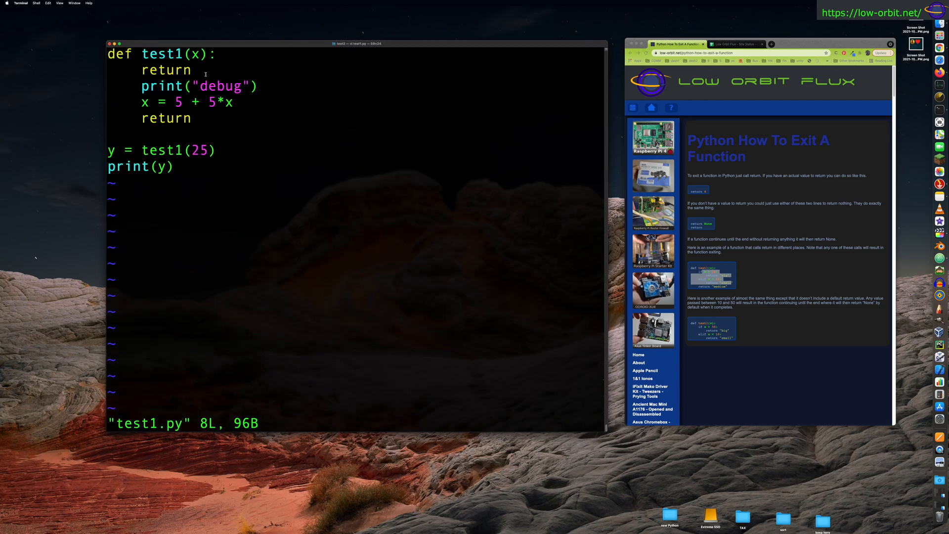
double_click(166, 69)
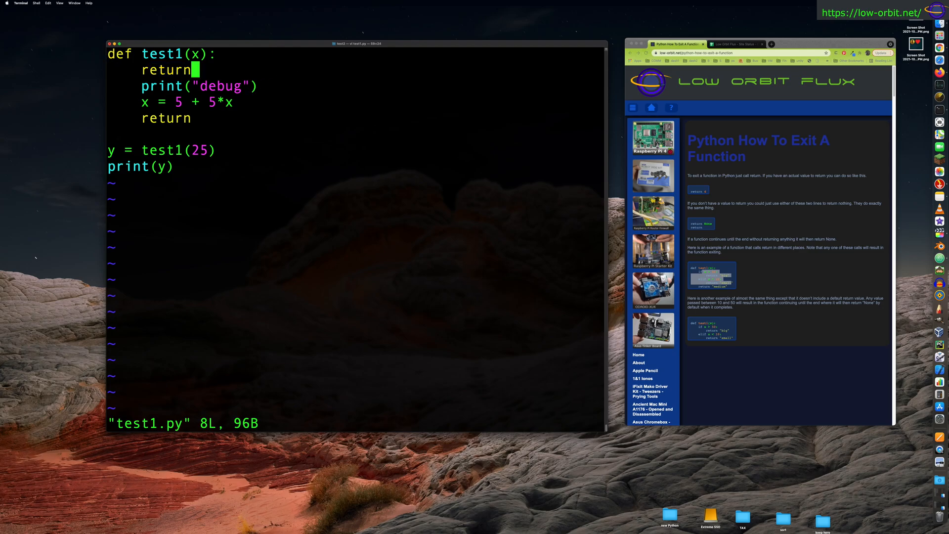
type("5")
type("python3 test1.py")
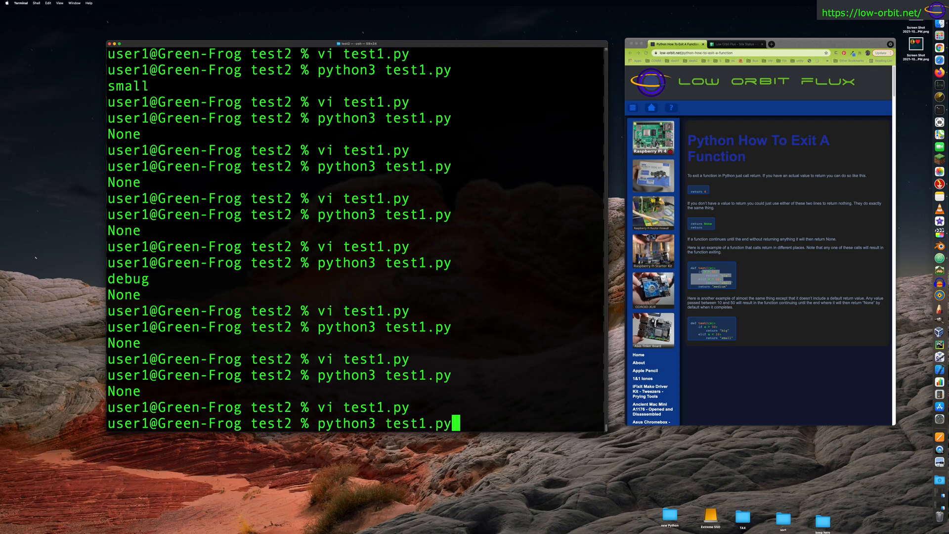
key("Return")
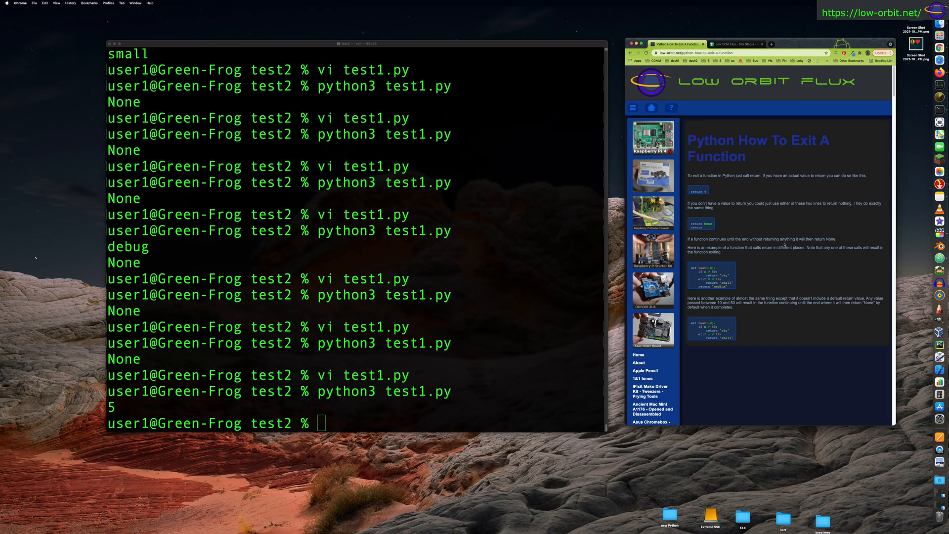
mouse_move(771, 194)
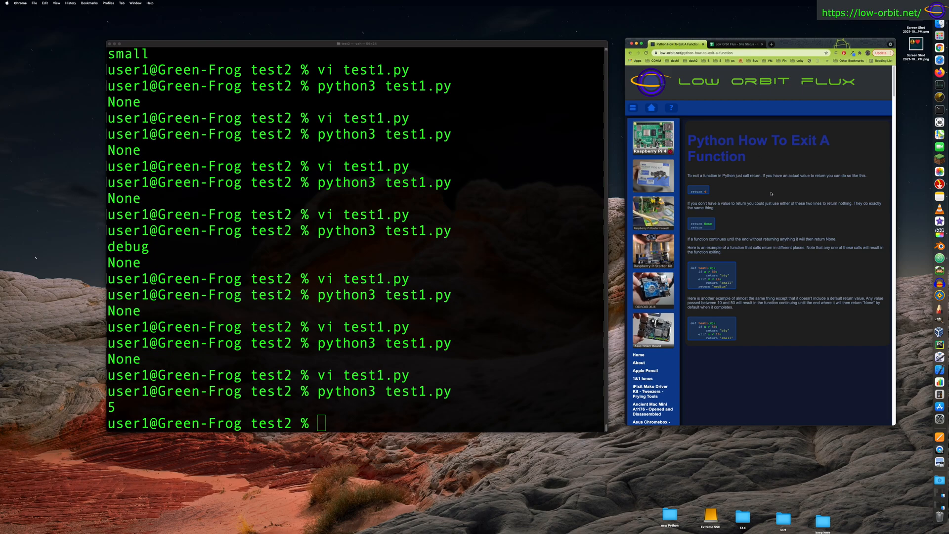